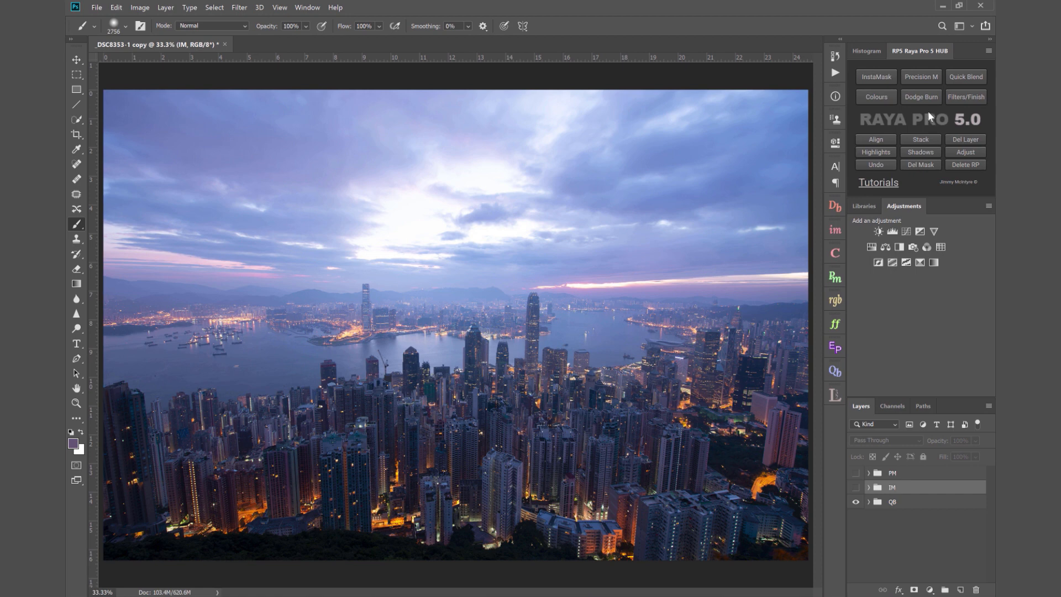
{"action": "mouse_move", "coordinate": [919, 127]}
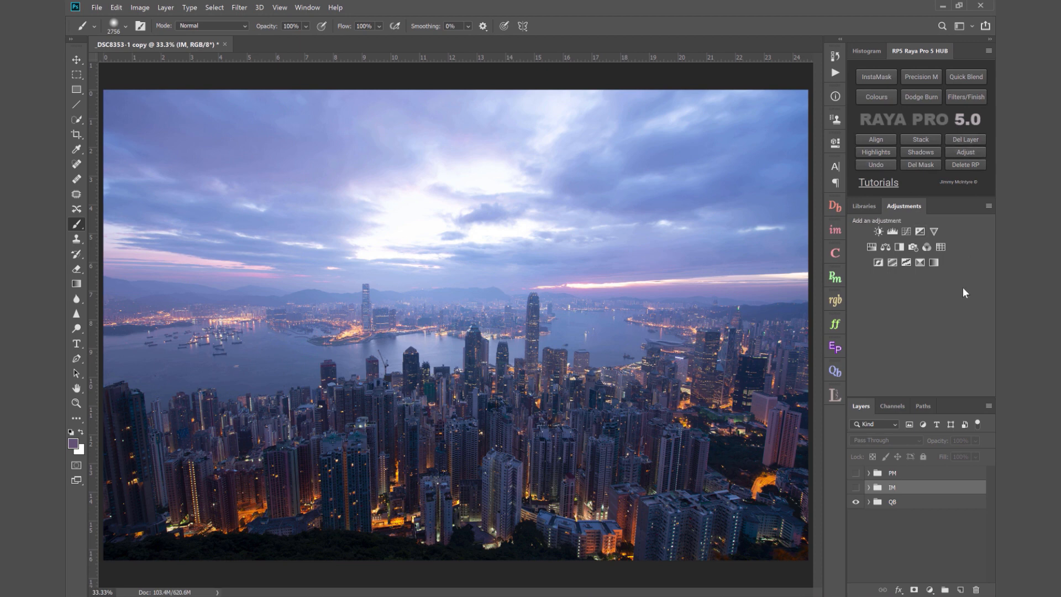
{"action": "mouse_move", "coordinate": [963, 319]}
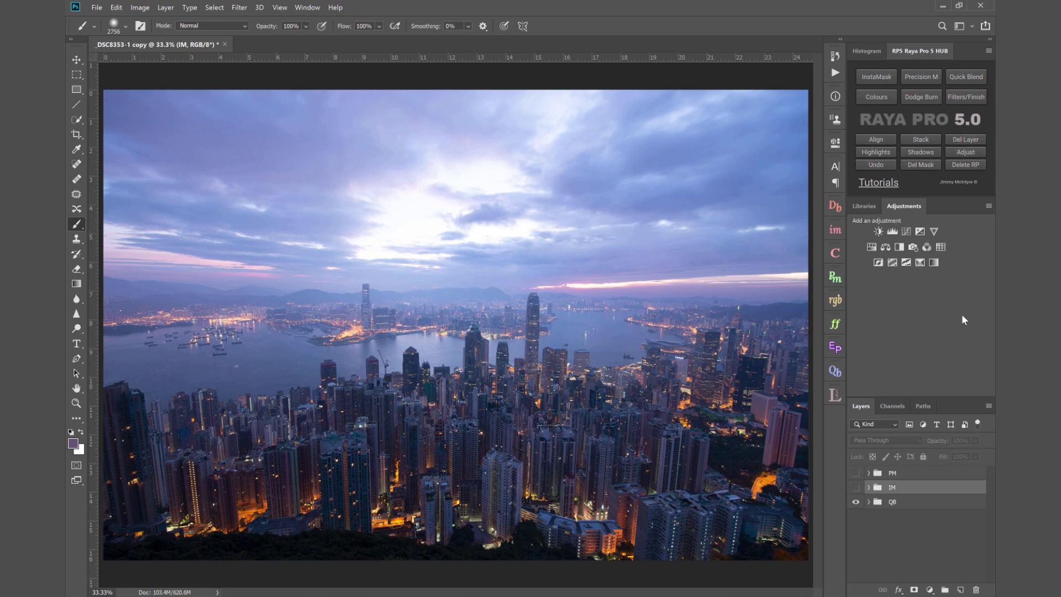
{"action": "mouse_move", "coordinate": [920, 330]}
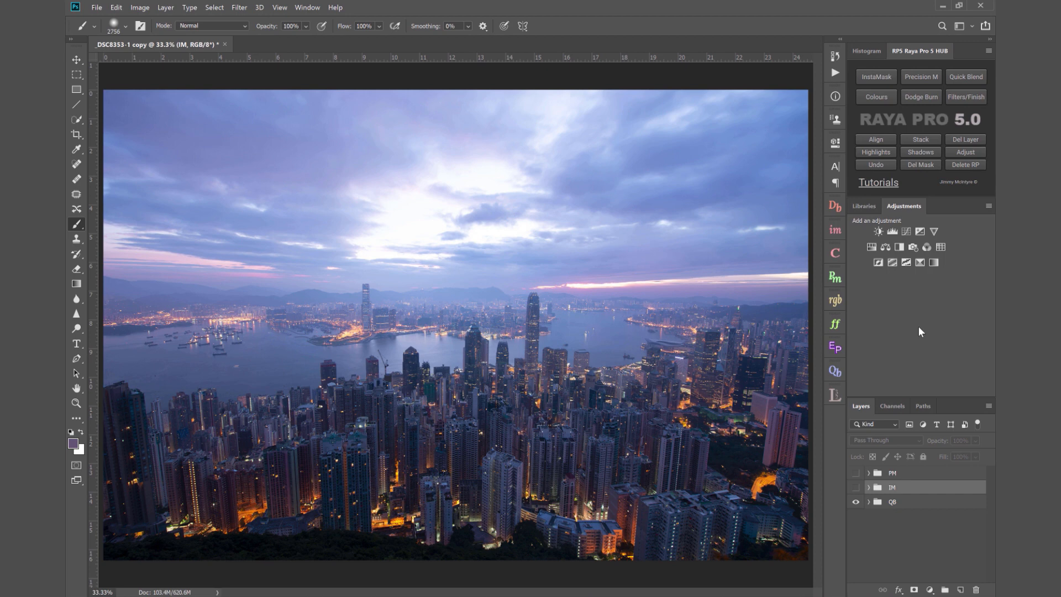
{"action": "mouse_move", "coordinate": [910, 332]}
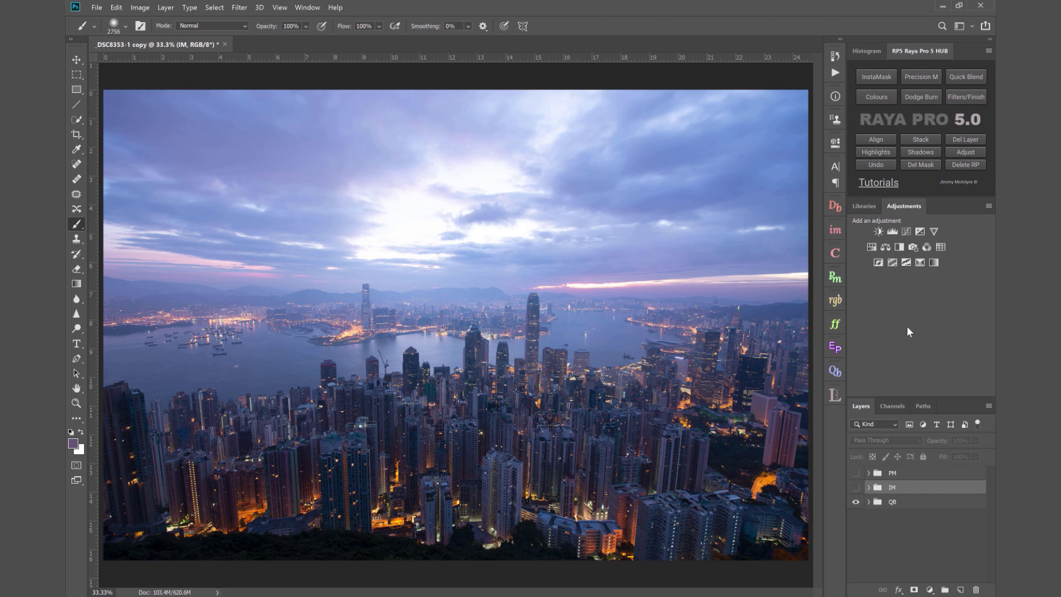
{"action": "mouse_move", "coordinate": [906, 338]}
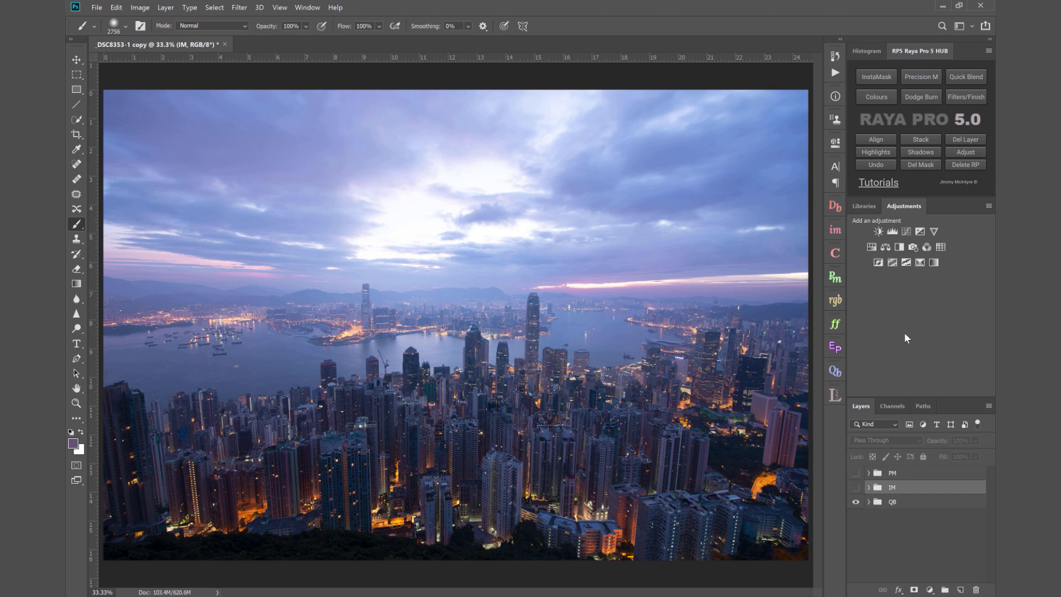
- Expand the QB group and toggle _DSC8353 on and off to compare bright and dark exposures
{"action": "left_click", "coordinate": [869, 501]}
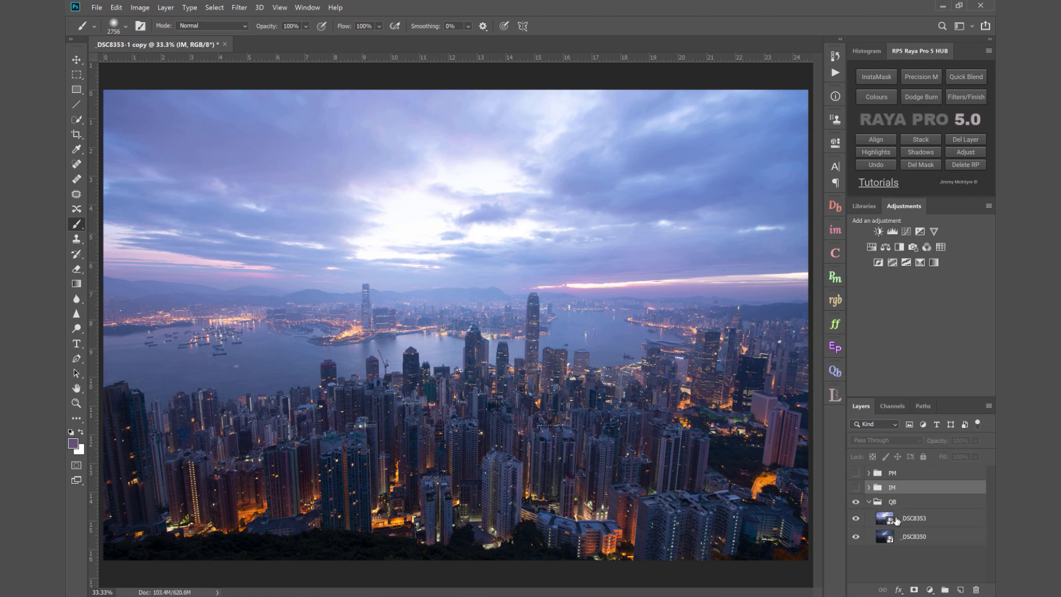
{"action": "left_click", "coordinate": [915, 518]}
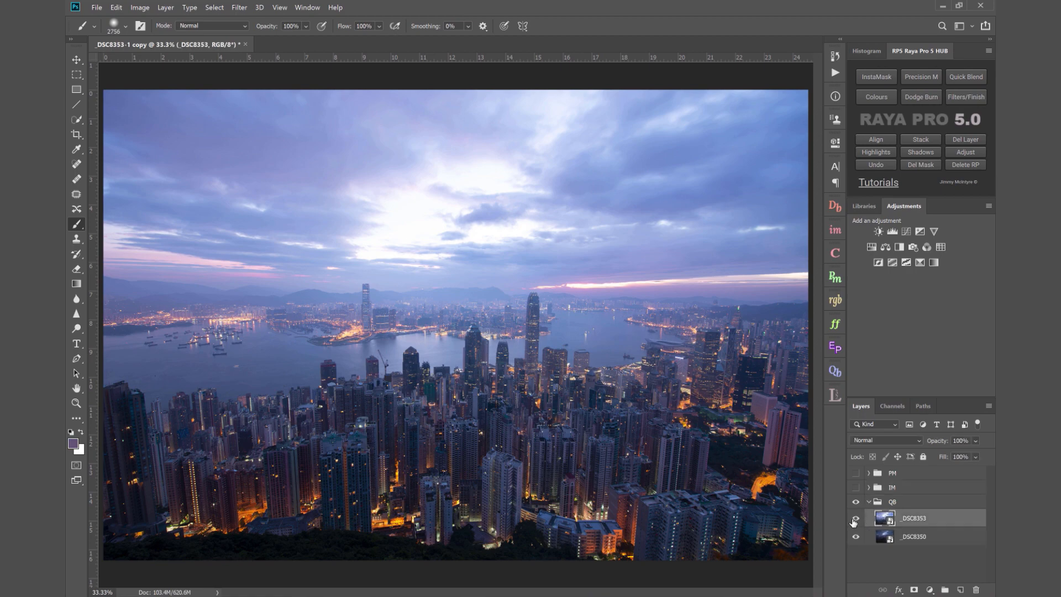
{"action": "left_click", "coordinate": [854, 522]}
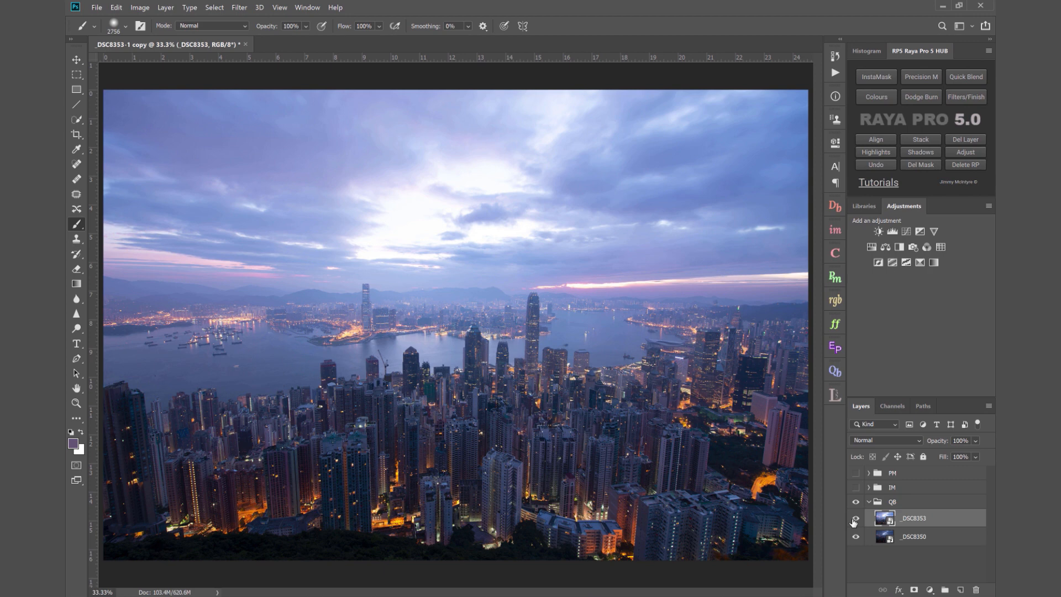
{"action": "left_click", "coordinate": [855, 521]}
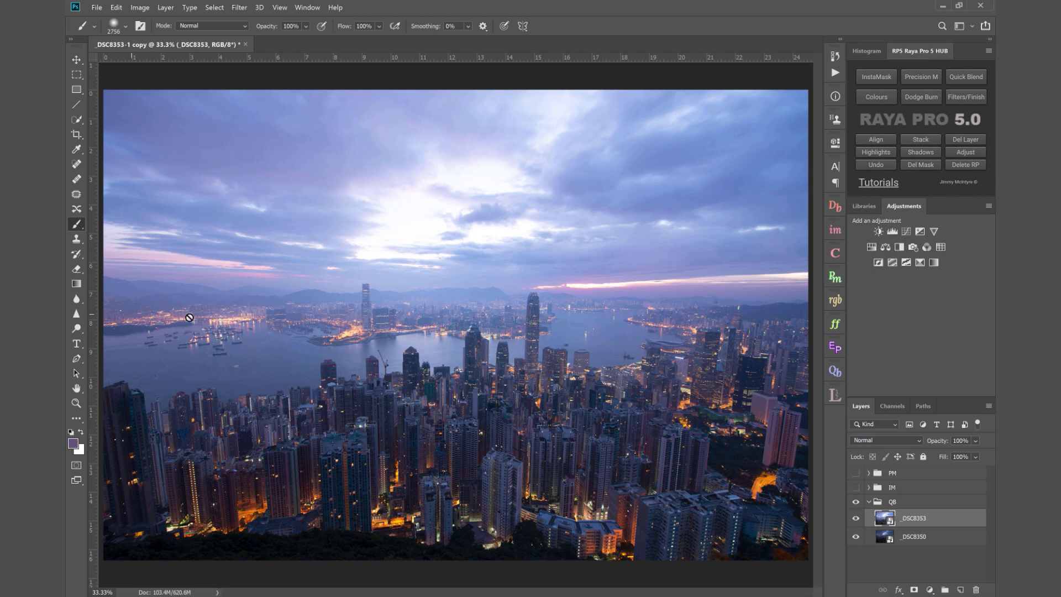
{"action": "left_click", "coordinate": [856, 523]}
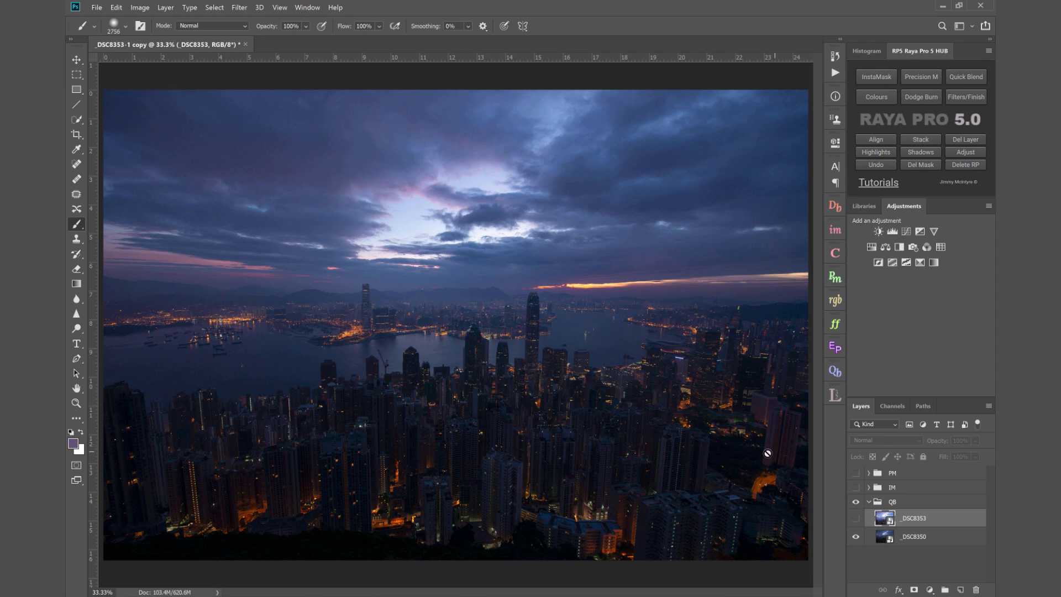
{"action": "left_click", "coordinate": [855, 517]}
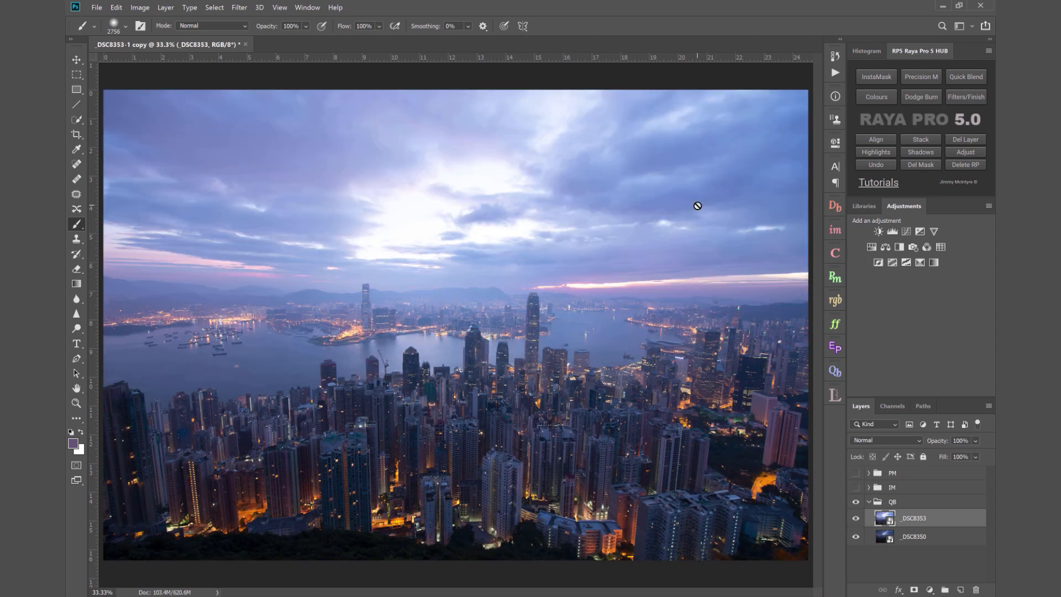
{"action": "mouse_move", "coordinate": [756, 370]}
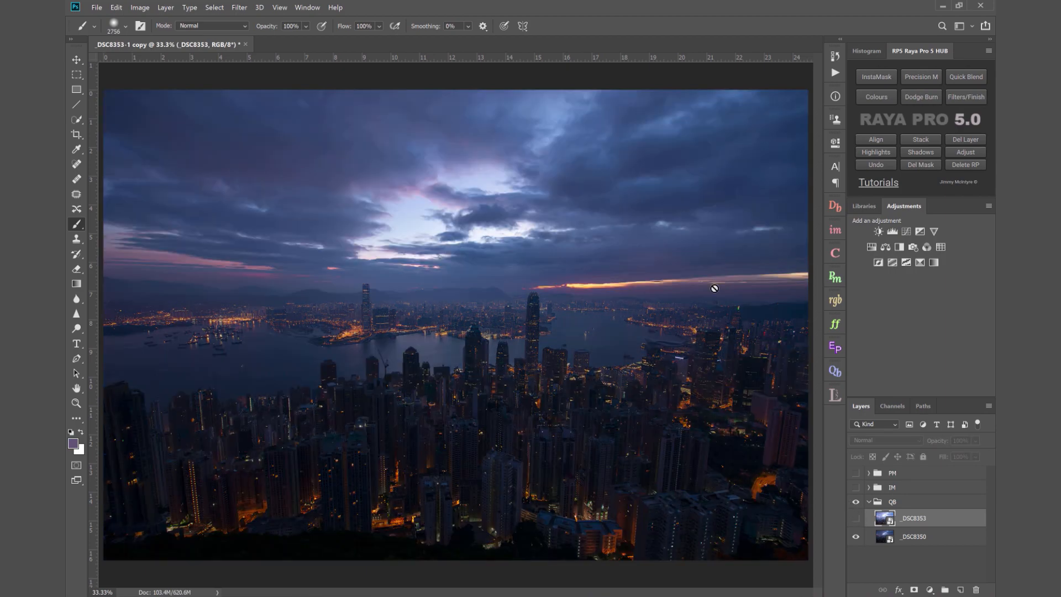
{"action": "mouse_move", "coordinate": [503, 242]}
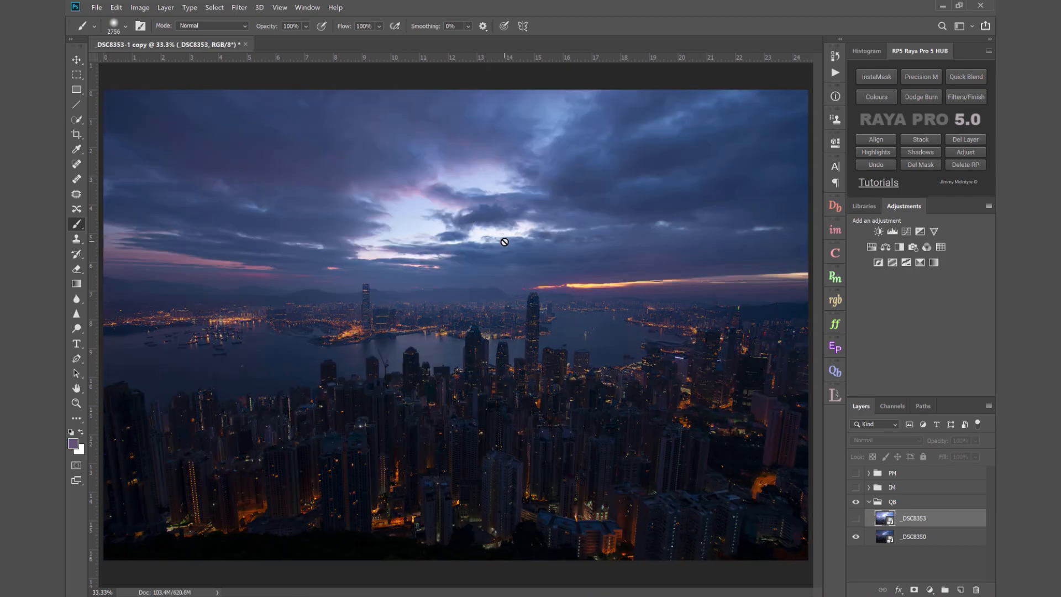
{"action": "left_click", "coordinate": [855, 501]}
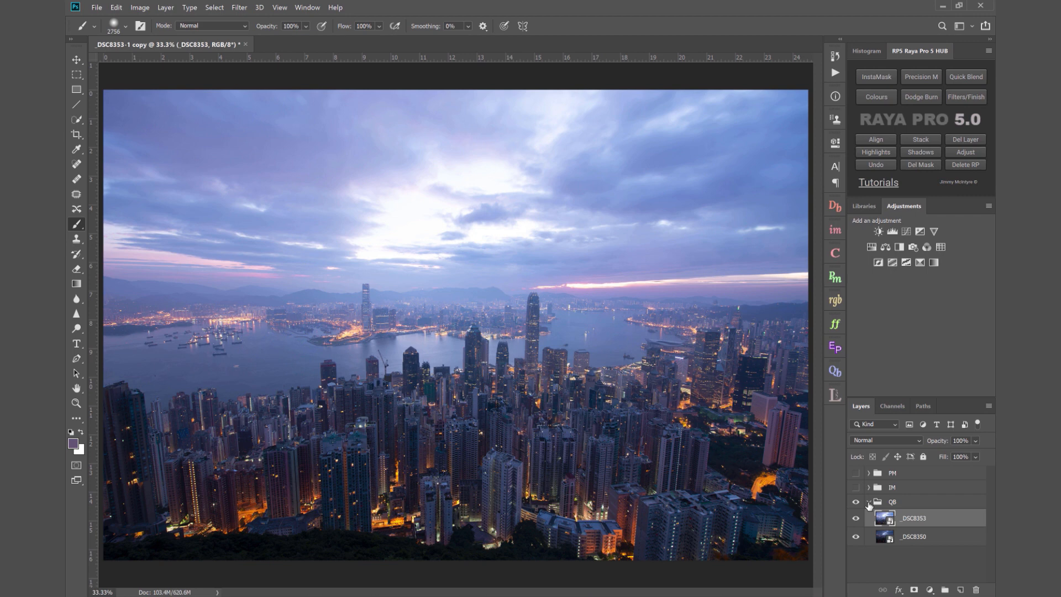
- Collapse QB and browse the IM and PM groups, briefly expanding IM
{"action": "left_click", "coordinate": [869, 501]}
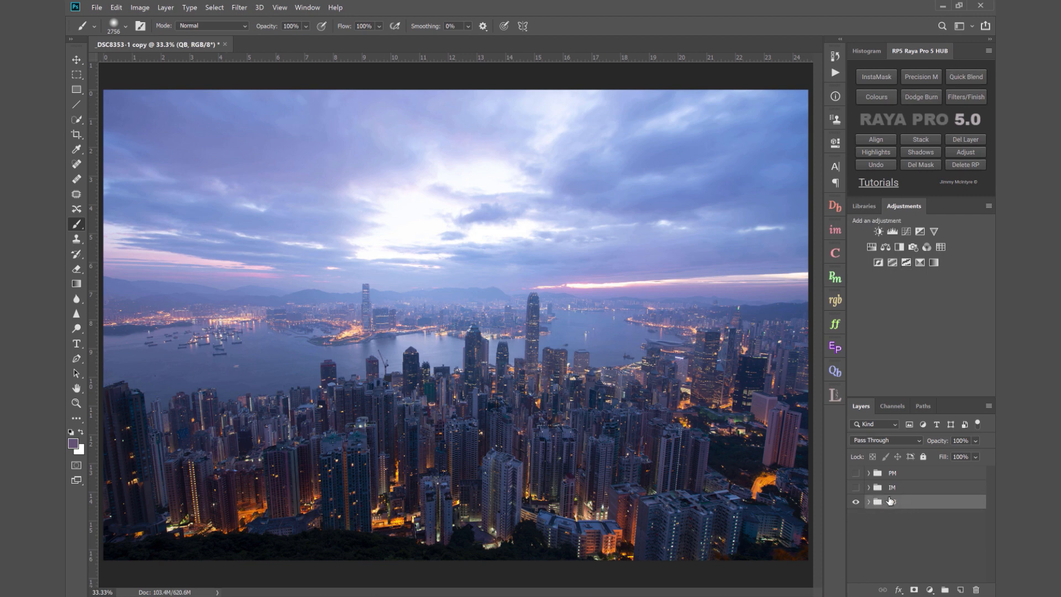
{"action": "left_click", "coordinate": [907, 488]}
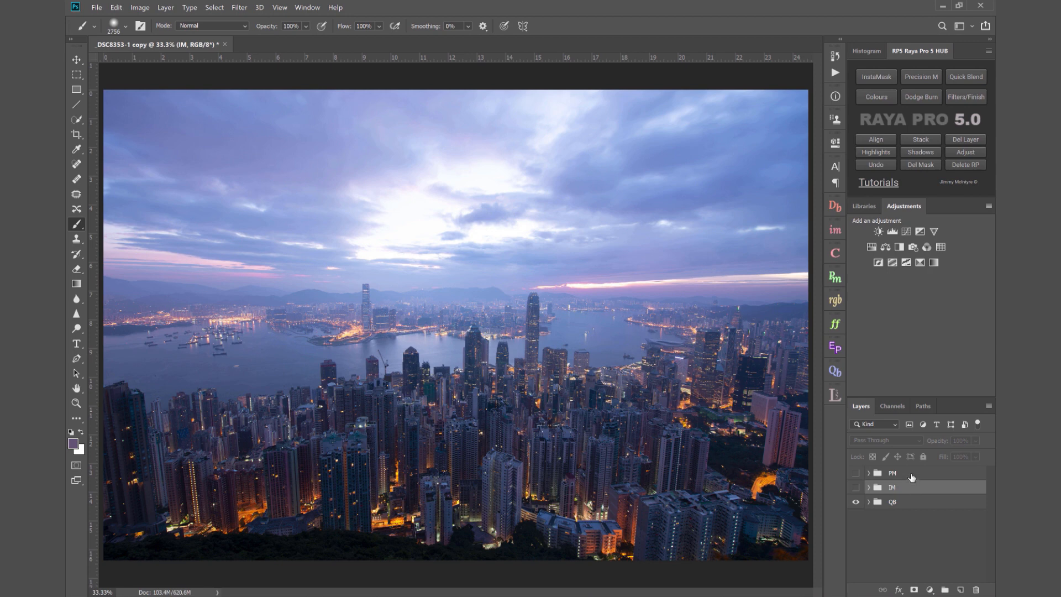
{"action": "left_click", "coordinate": [910, 472]}
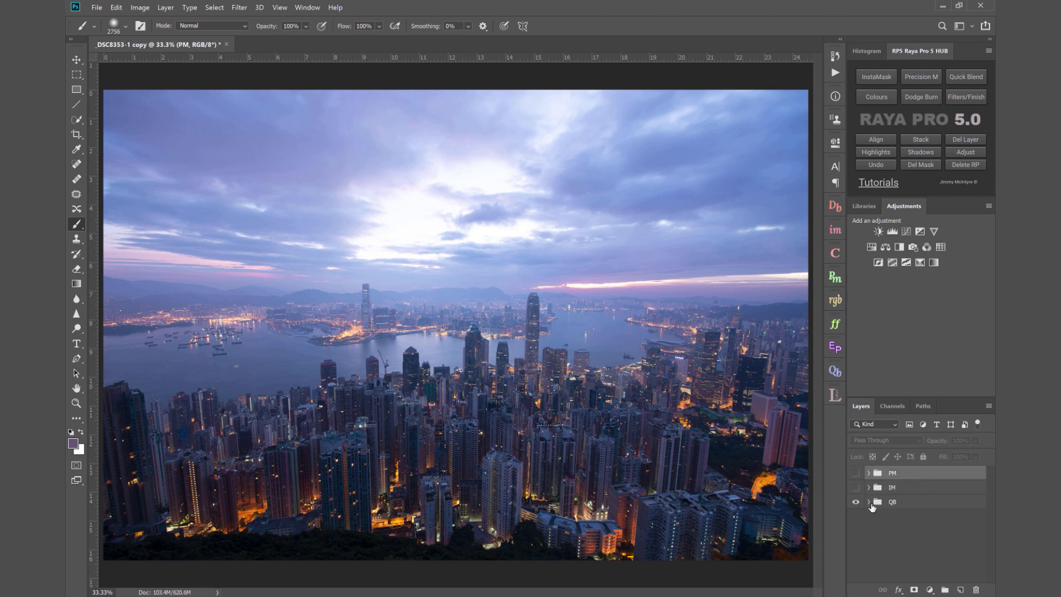
{"action": "left_click", "coordinate": [869, 488]}
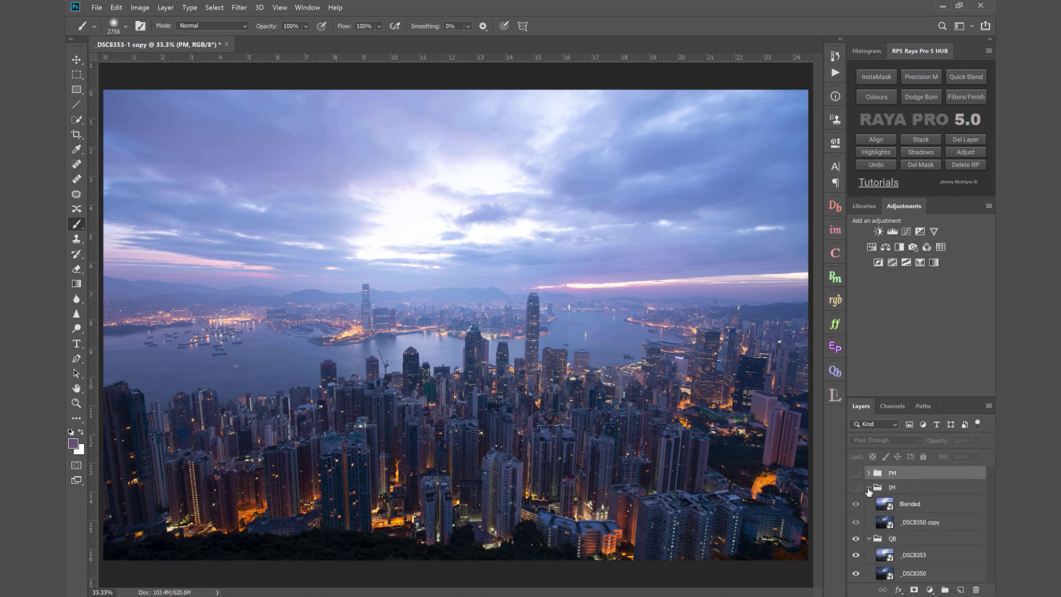
{"action": "left_click", "coordinate": [910, 503]}
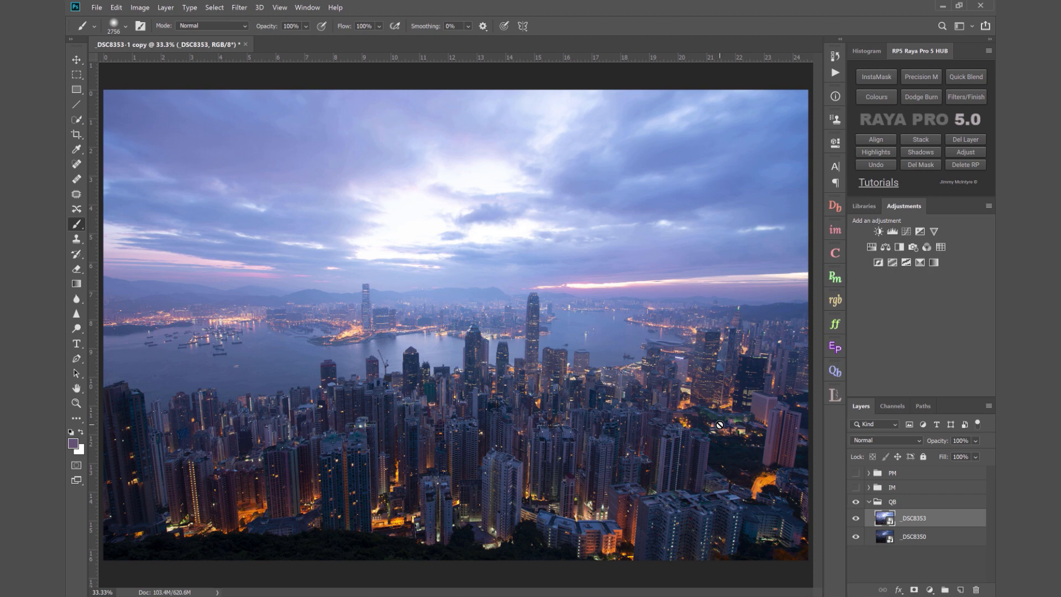
{"action": "mouse_move", "coordinate": [965, 76]}
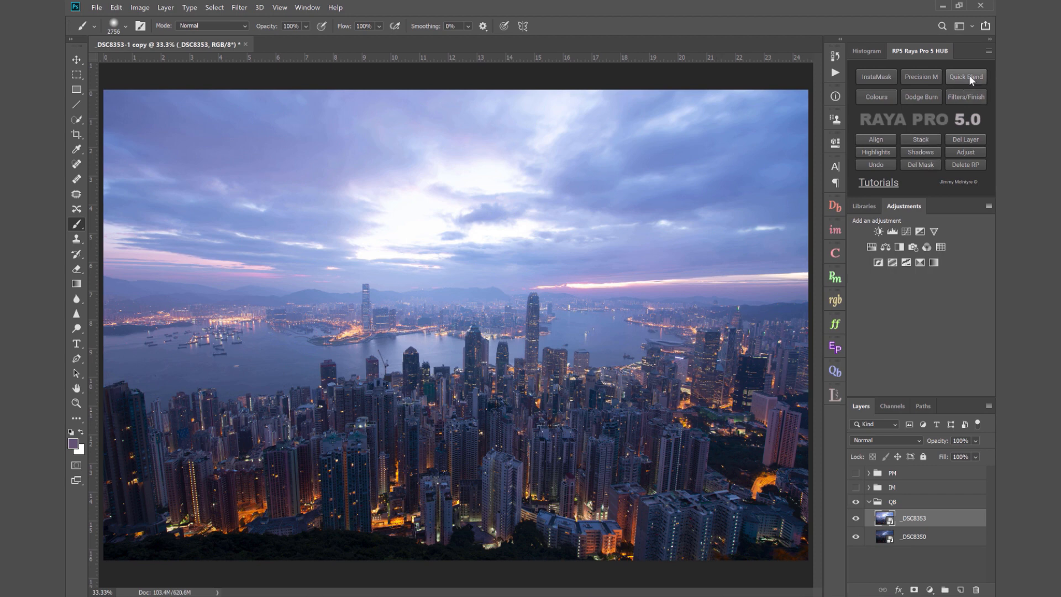
- Open the Raya Pro Quick Blending panel for the QB exposures
{"action": "left_click", "coordinate": [964, 76]}
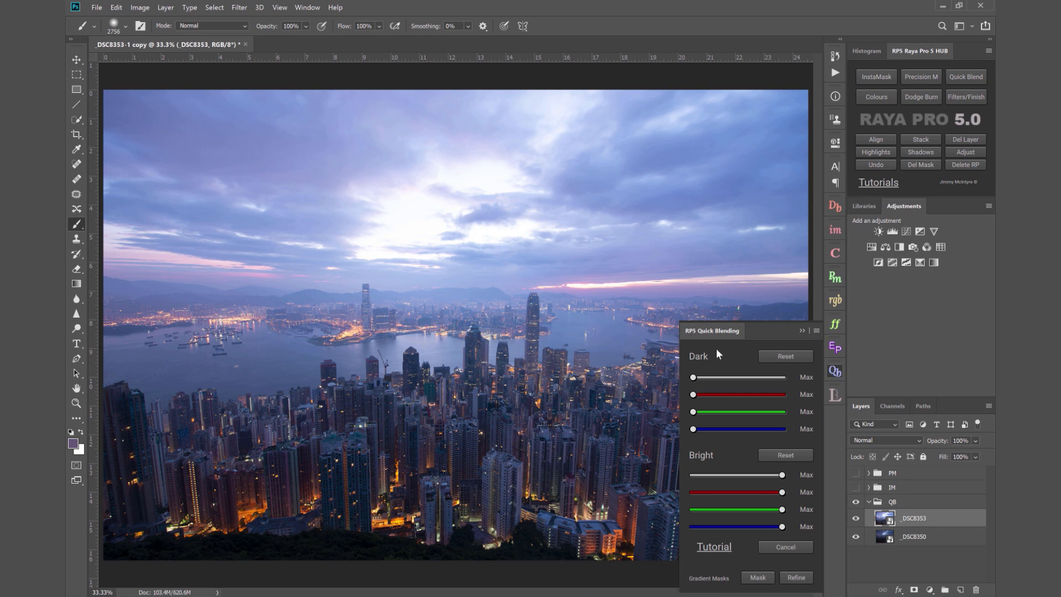
{"action": "mouse_move", "coordinate": [711, 364]}
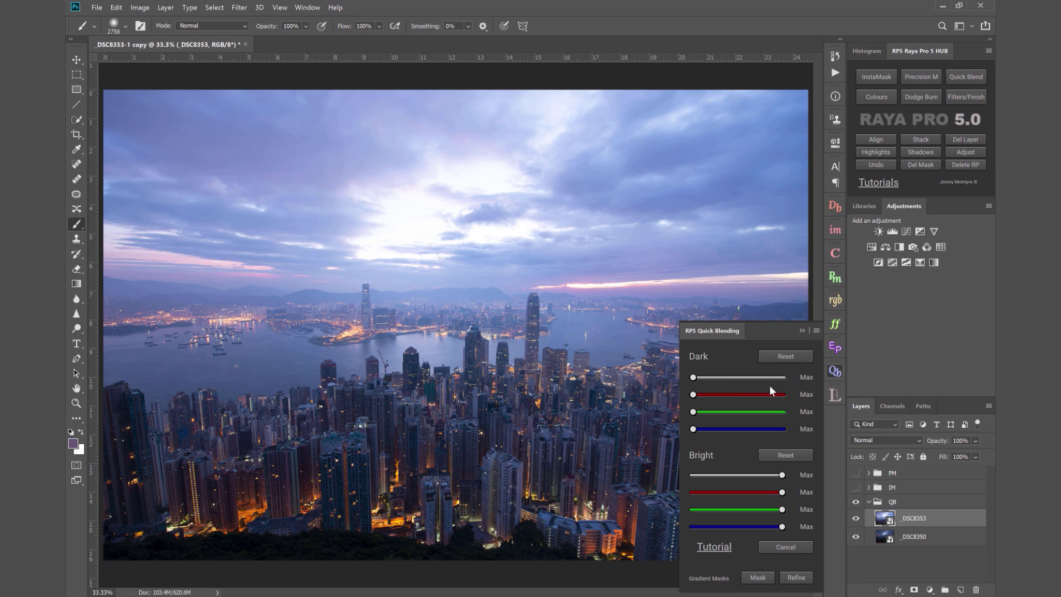
{"action": "mouse_move", "coordinate": [729, 406]}
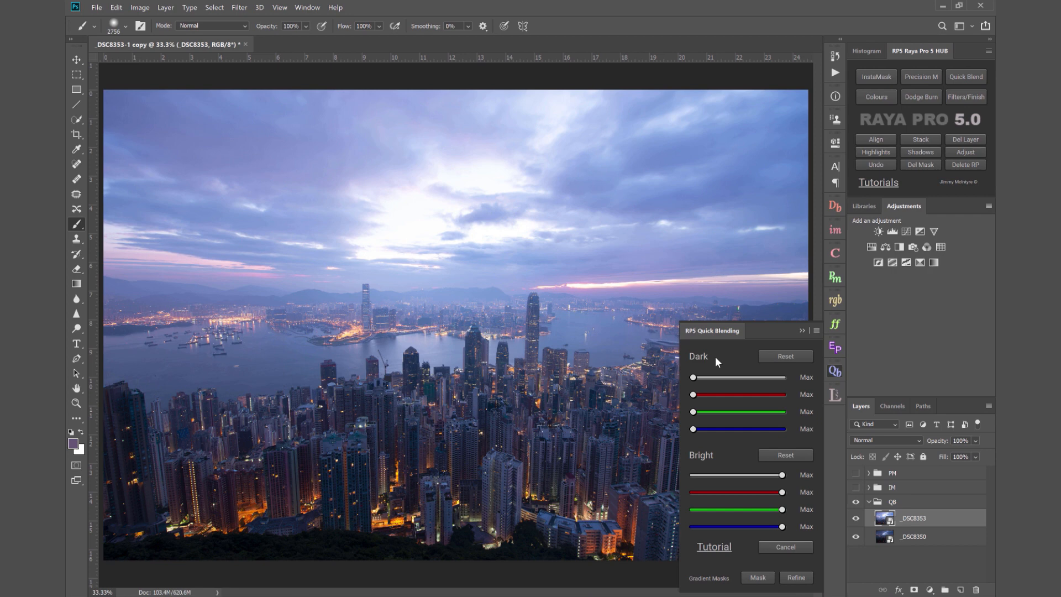
{"action": "mouse_move", "coordinate": [765, 447]}
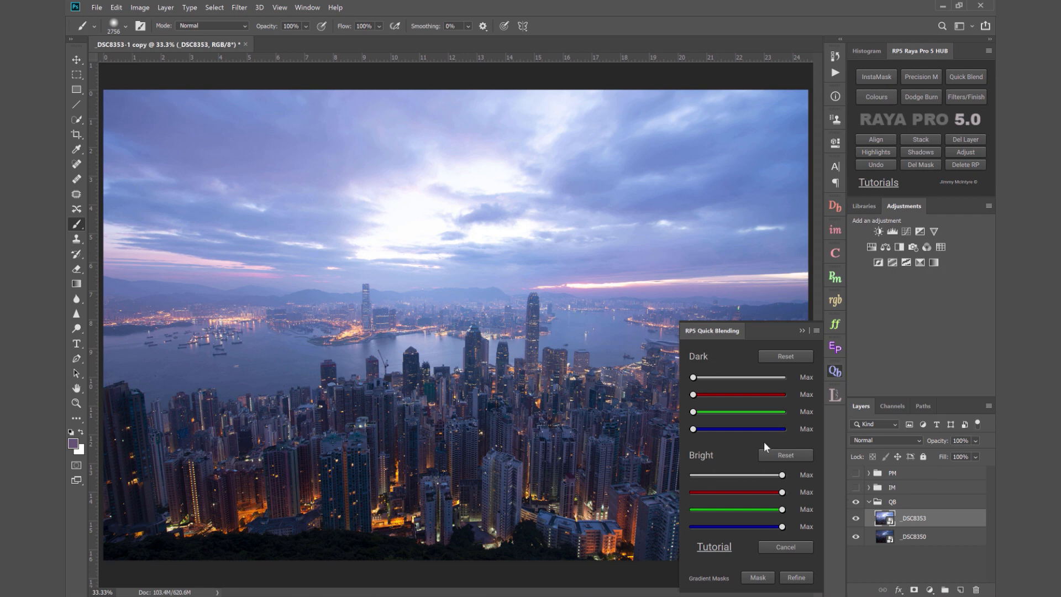
{"action": "mouse_move", "coordinate": [741, 456]}
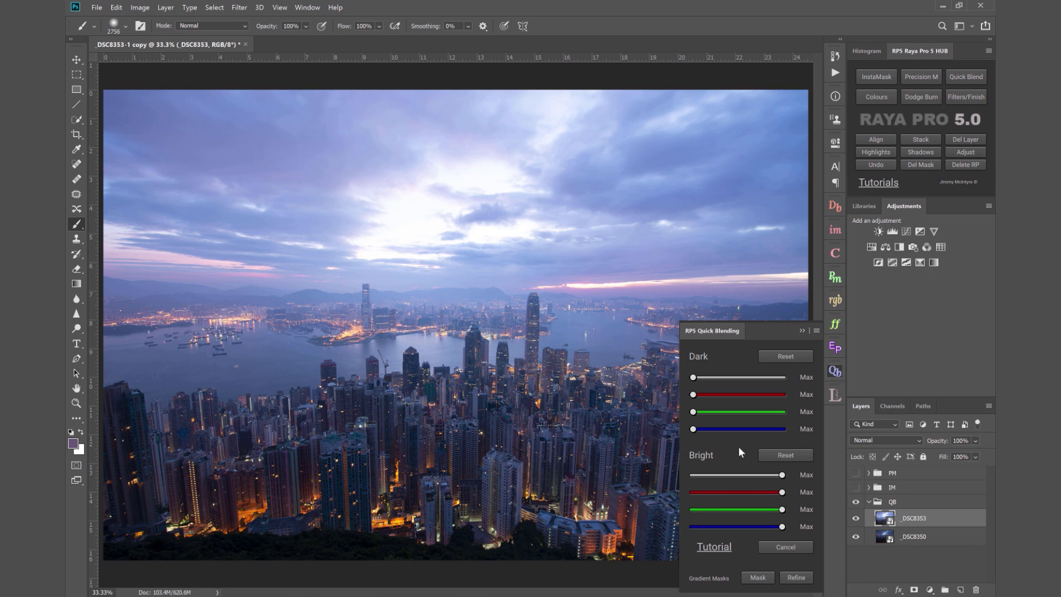
{"action": "mouse_move", "coordinate": [940, 526]}
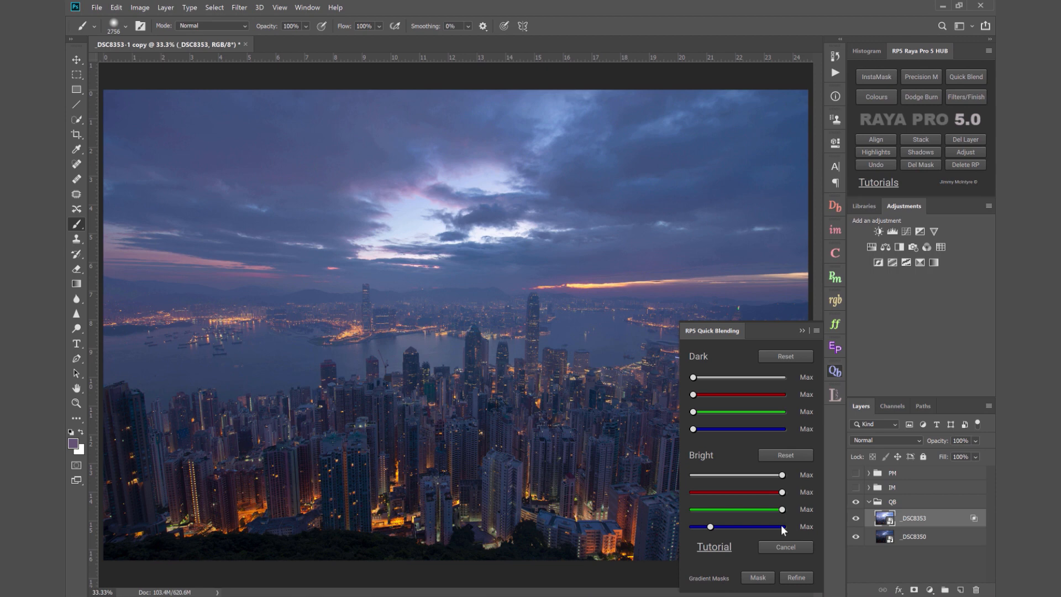
{"action": "mouse_move", "coordinate": [772, 517]}
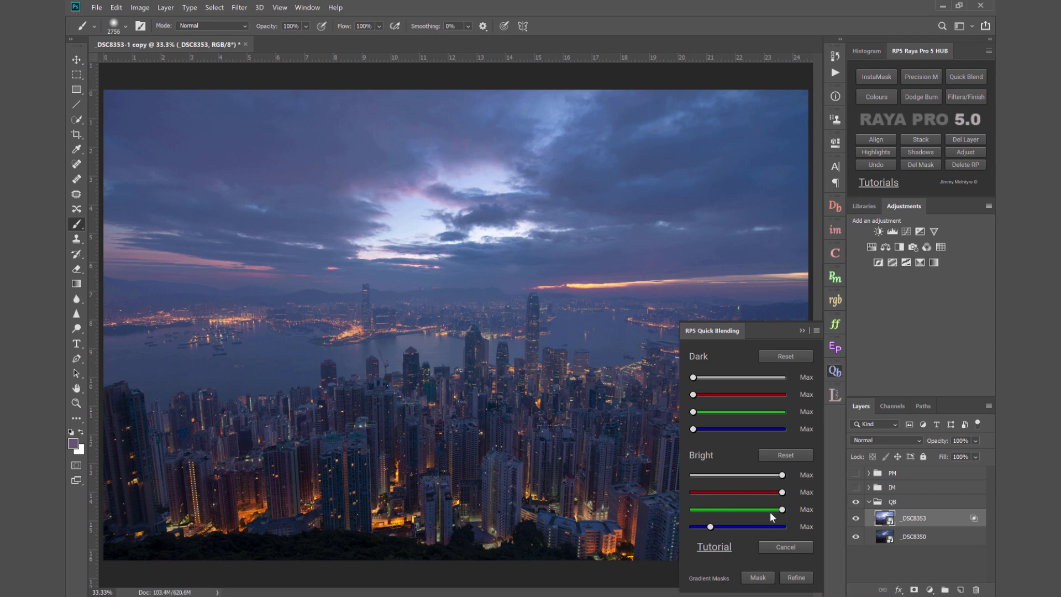
{"action": "mouse_move", "coordinate": [780, 529]}
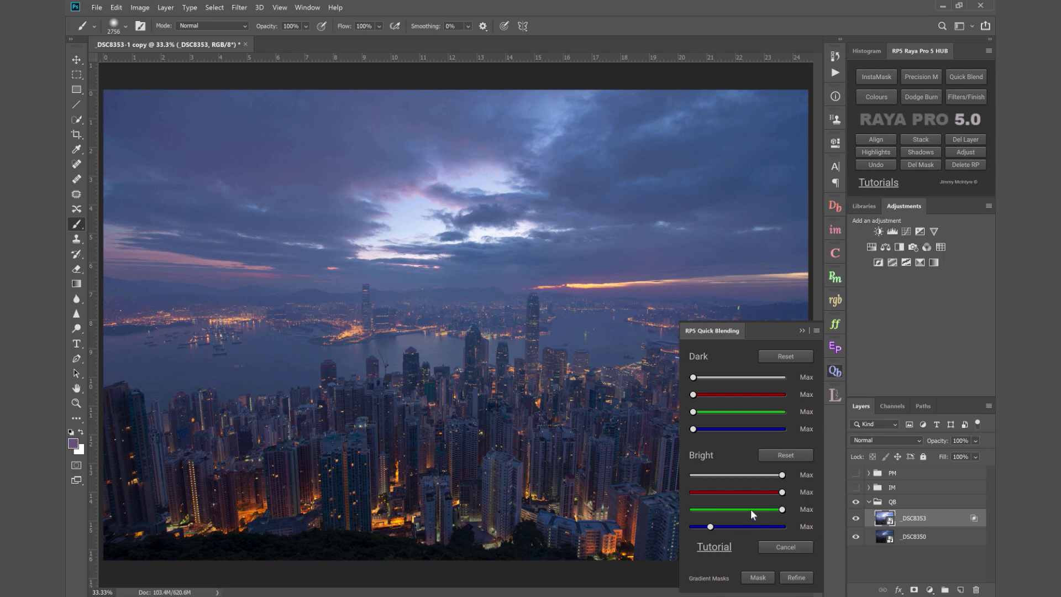
{"action": "mouse_move", "coordinate": [742, 500]}
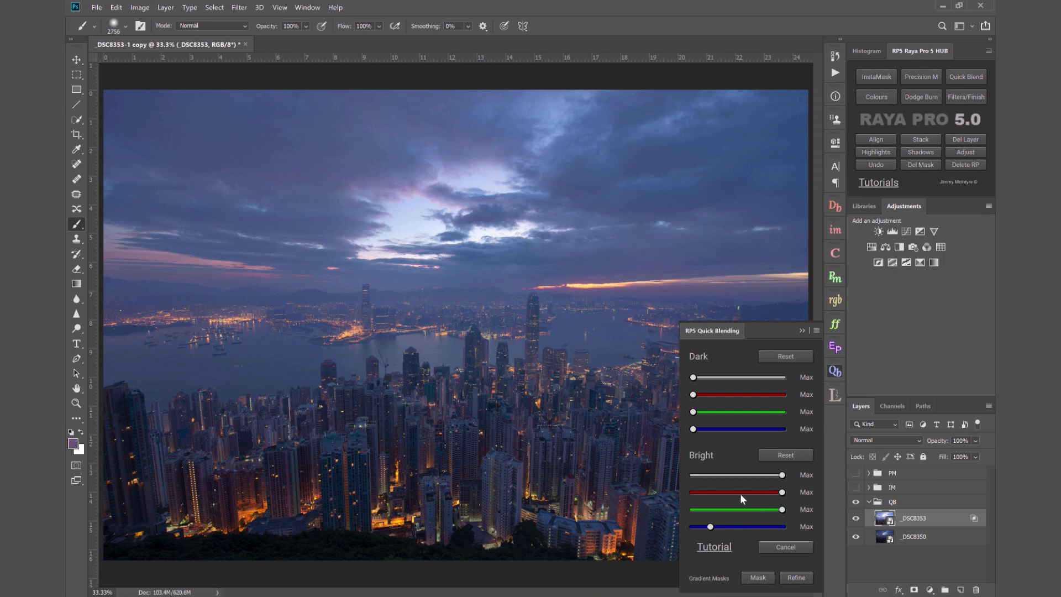
{"action": "mouse_move", "coordinate": [741, 500]}
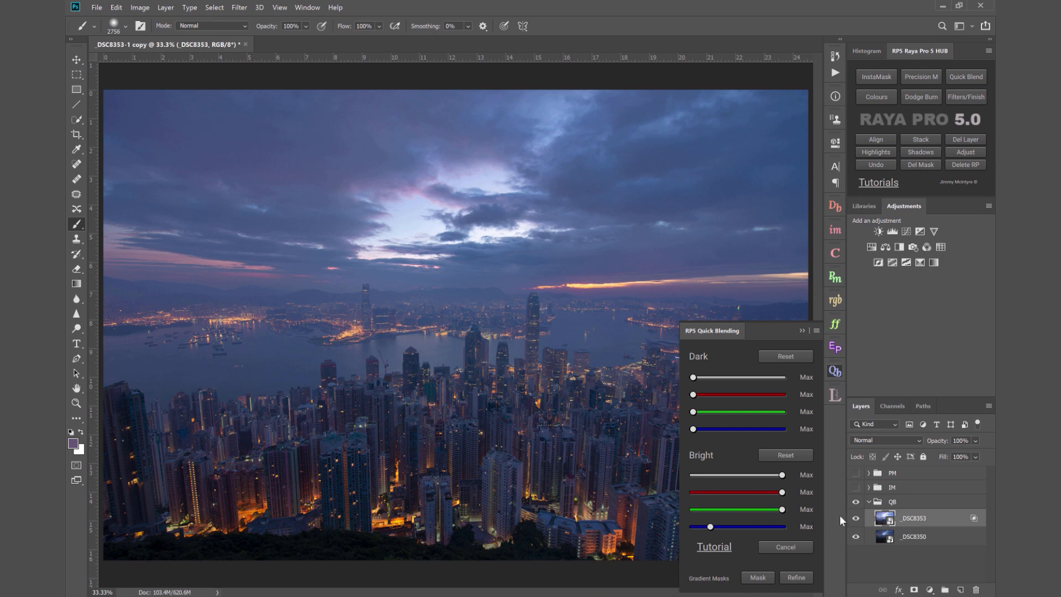
{"action": "left_click", "coordinate": [856, 517]}
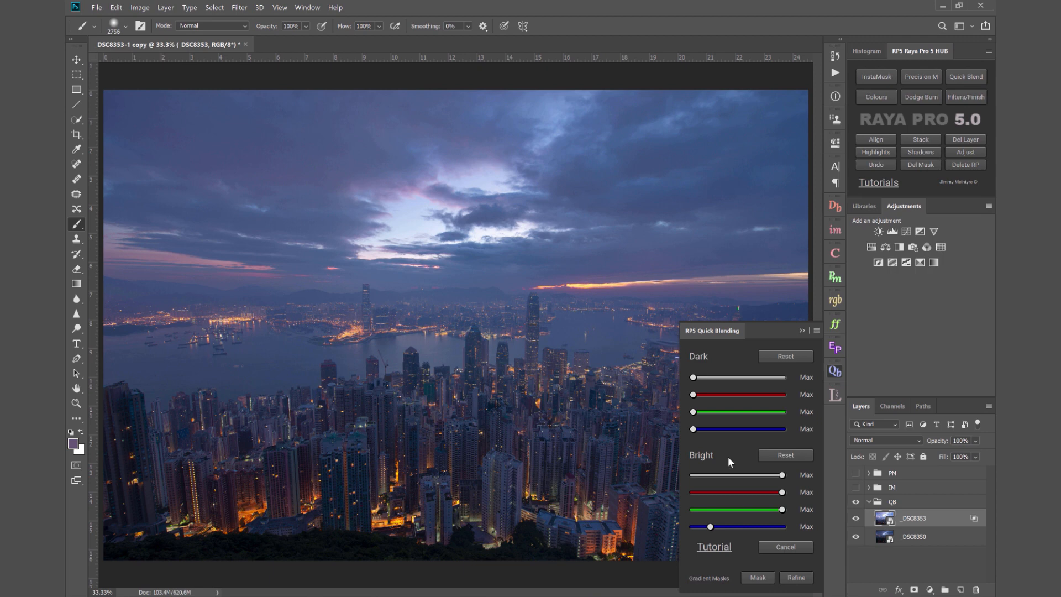
{"action": "mouse_move", "coordinate": [718, 463]}
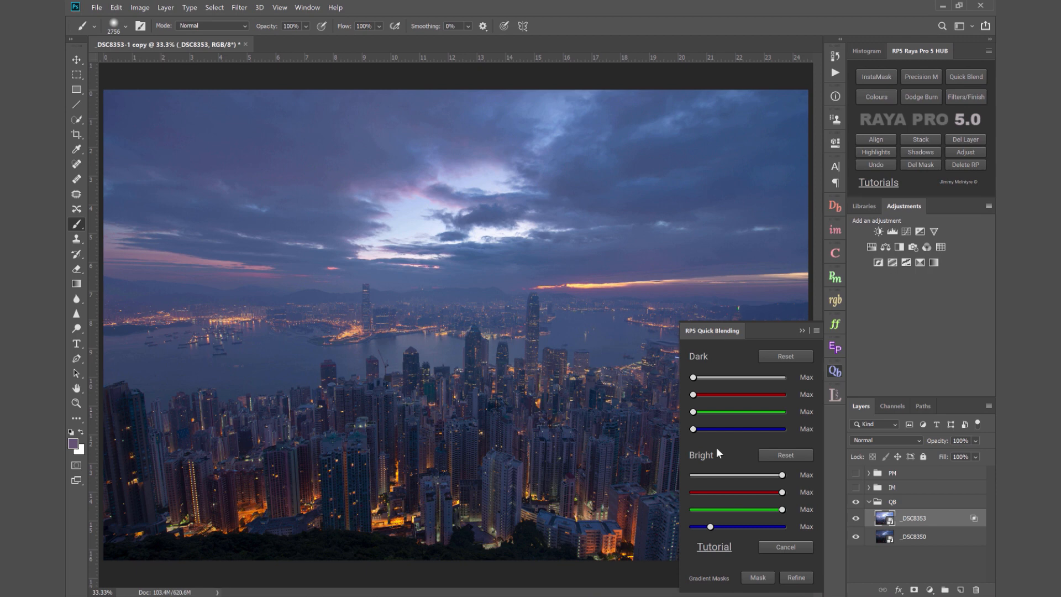
{"action": "mouse_move", "coordinate": [732, 456]}
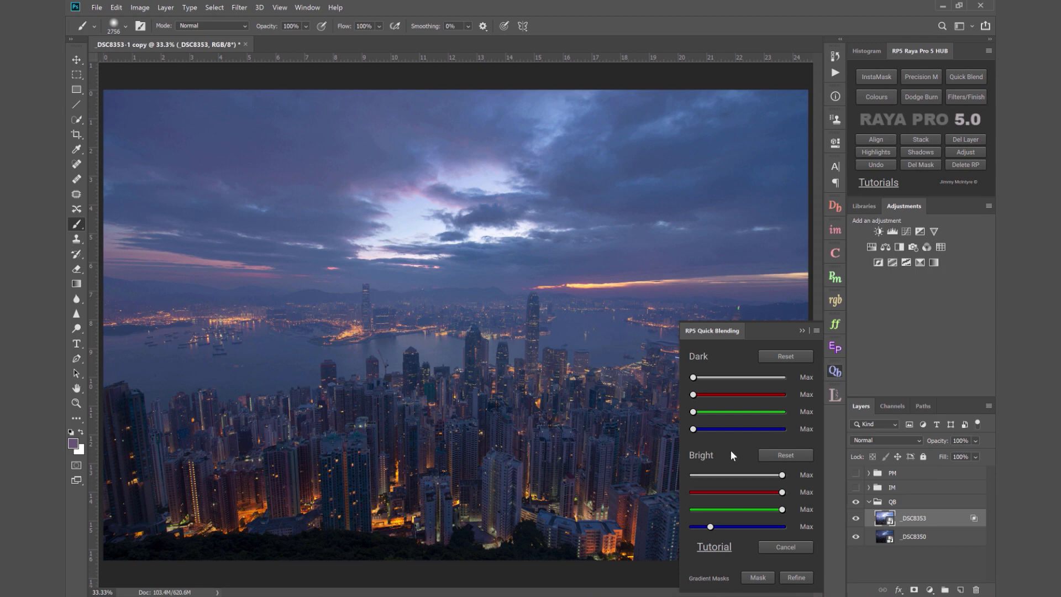
{"action": "mouse_move", "coordinate": [729, 422]}
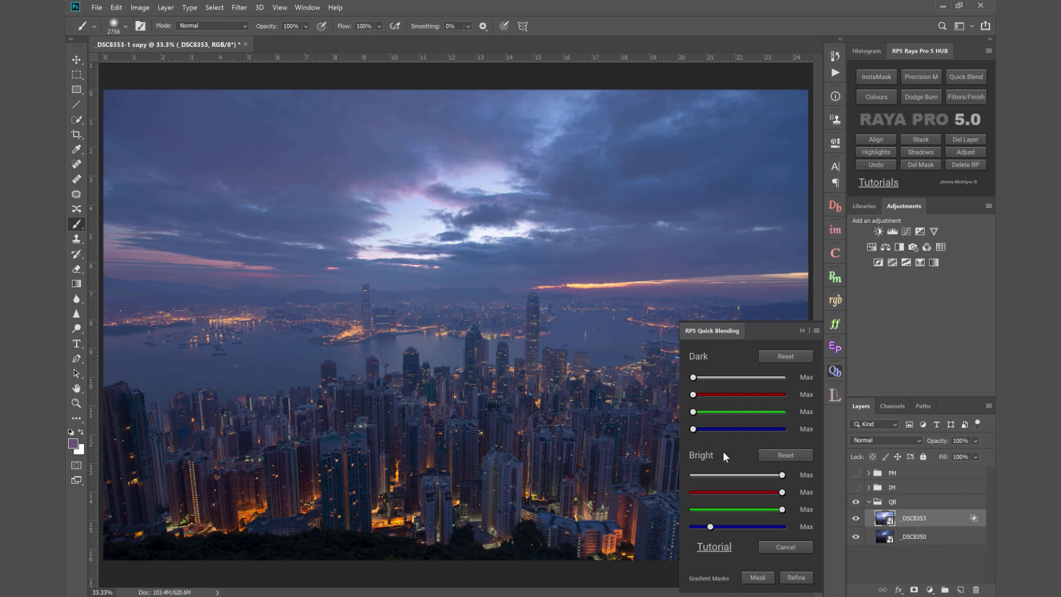
{"action": "mouse_move", "coordinate": [712, 458]}
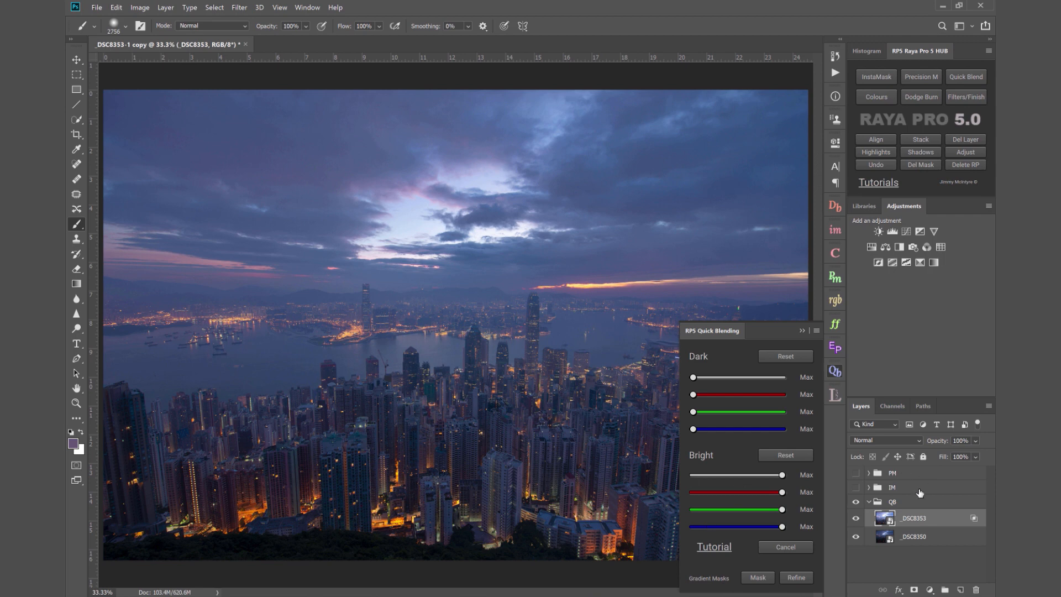
- Show the IM group's Blended layer, glance at InstaMask, then return to Quick Blending
{"action": "left_click", "coordinate": [893, 487]}
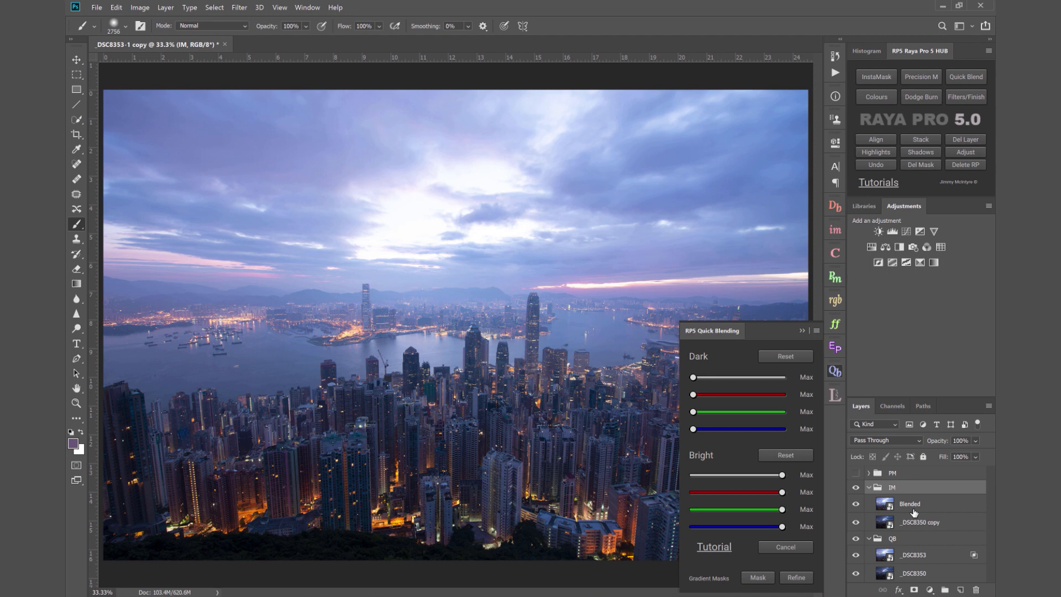
{"action": "left_click", "coordinate": [909, 503]}
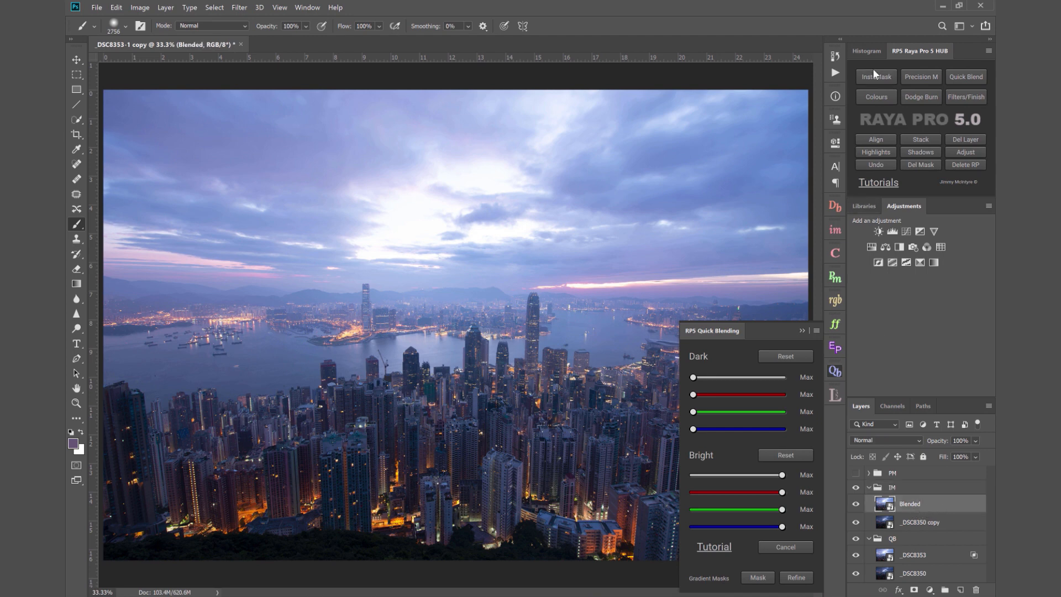
{"action": "left_click", "coordinate": [875, 76]}
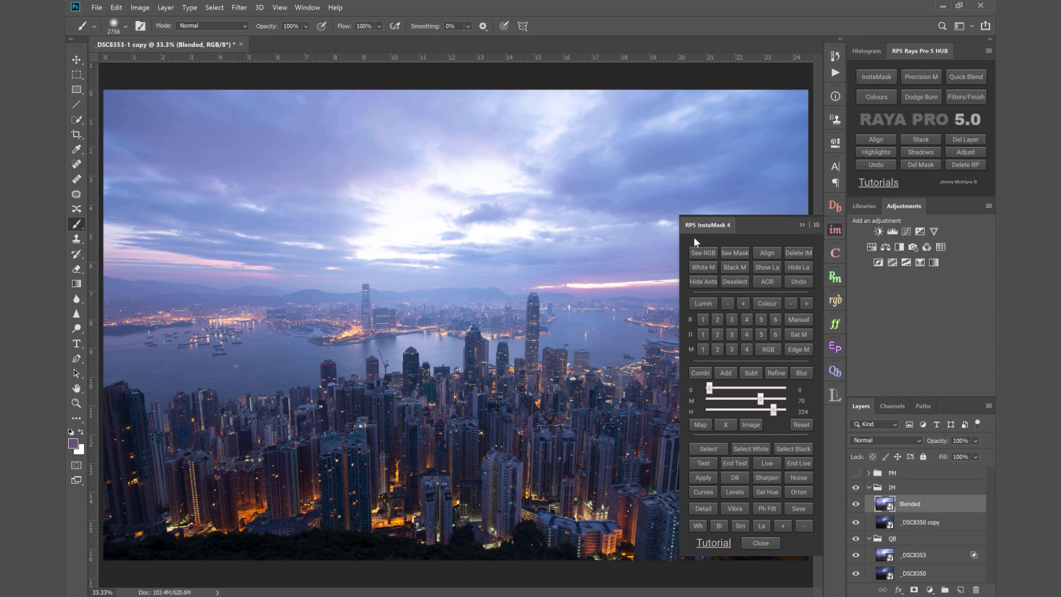
{"action": "mouse_move", "coordinate": [943, 67]}
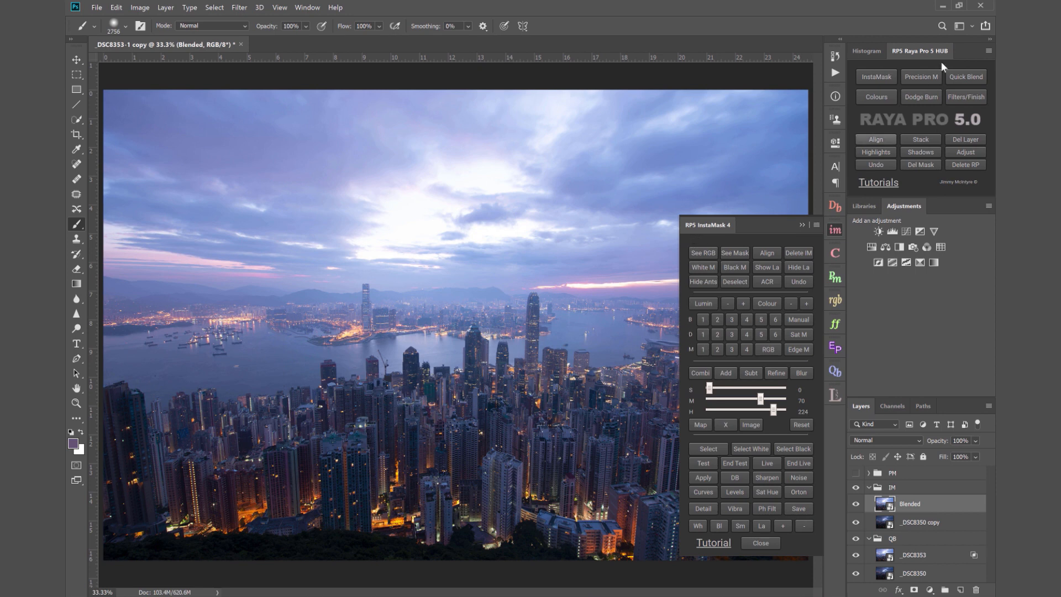
{"action": "left_click", "coordinate": [965, 76]}
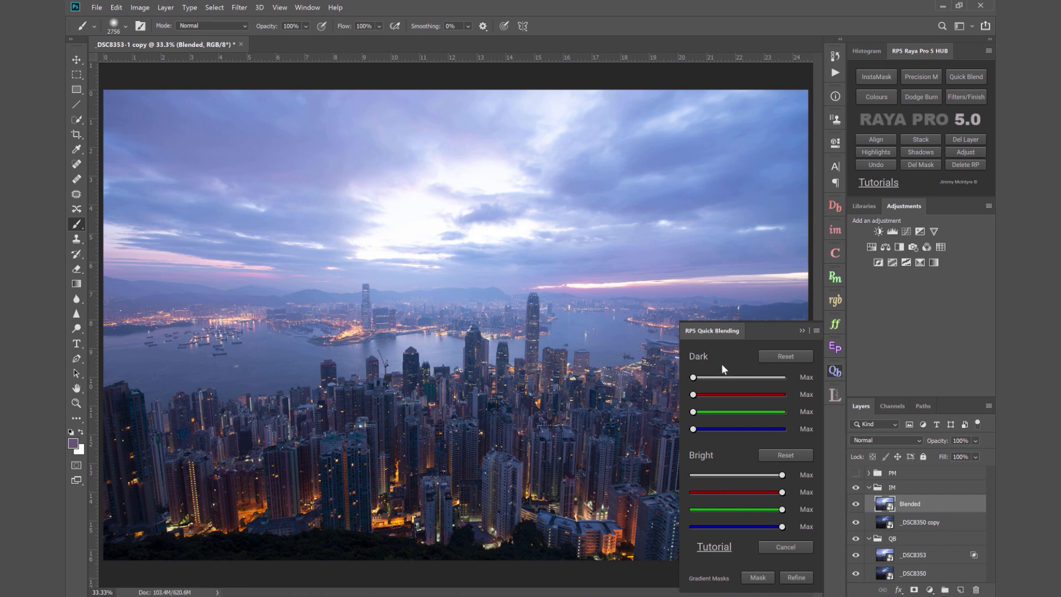
{"action": "mouse_move", "coordinate": [695, 363]}
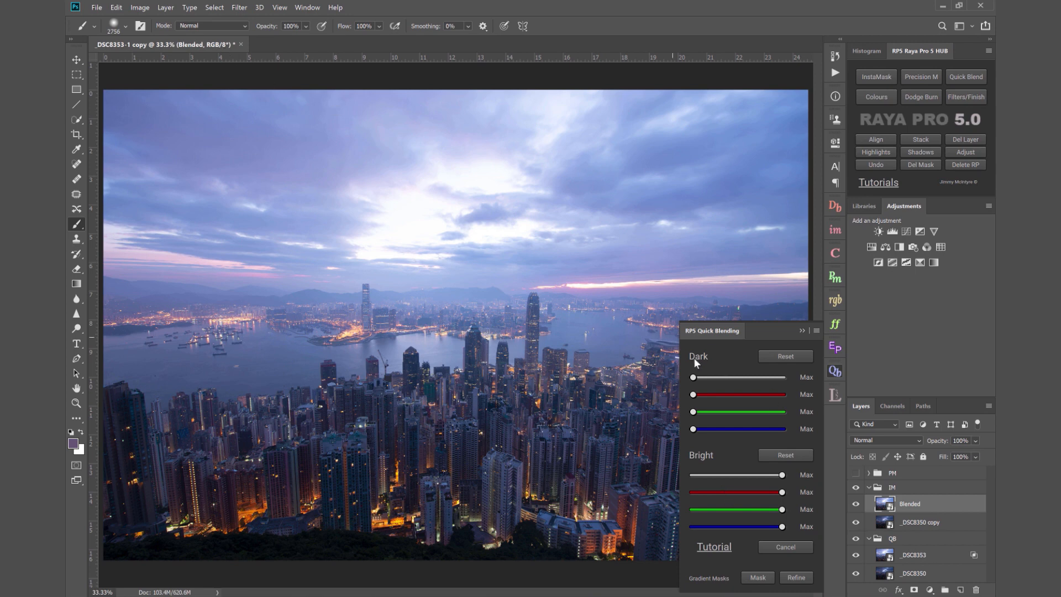
{"action": "mouse_move", "coordinate": [876, 77]}
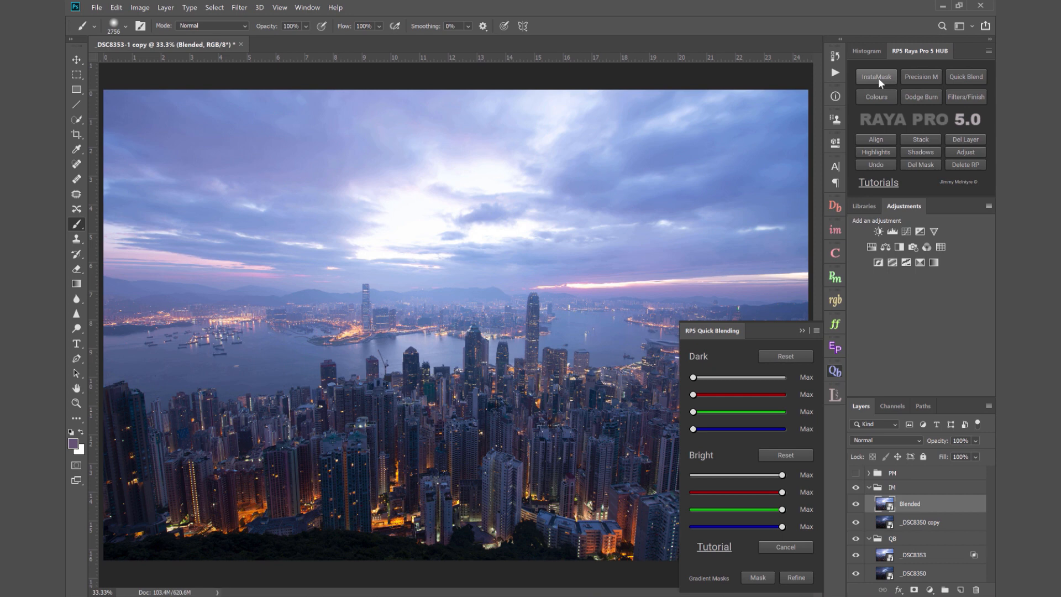
- Build a D1 dark luminosity mask in a new InstaMask Group and select Blended
{"action": "left_click", "coordinate": [874, 77]}
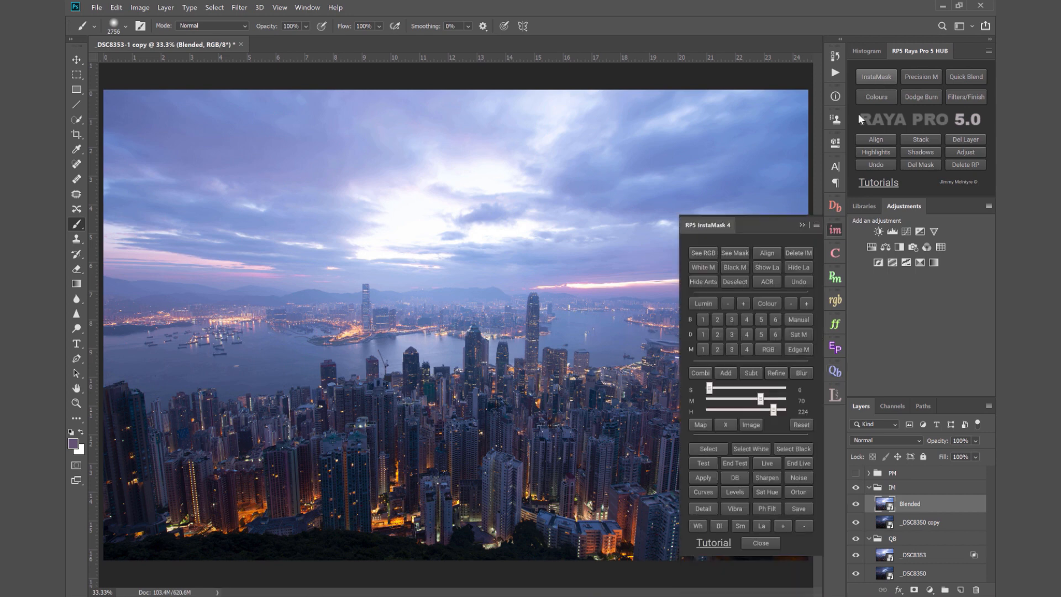
{"action": "mouse_move", "coordinate": [702, 334]}
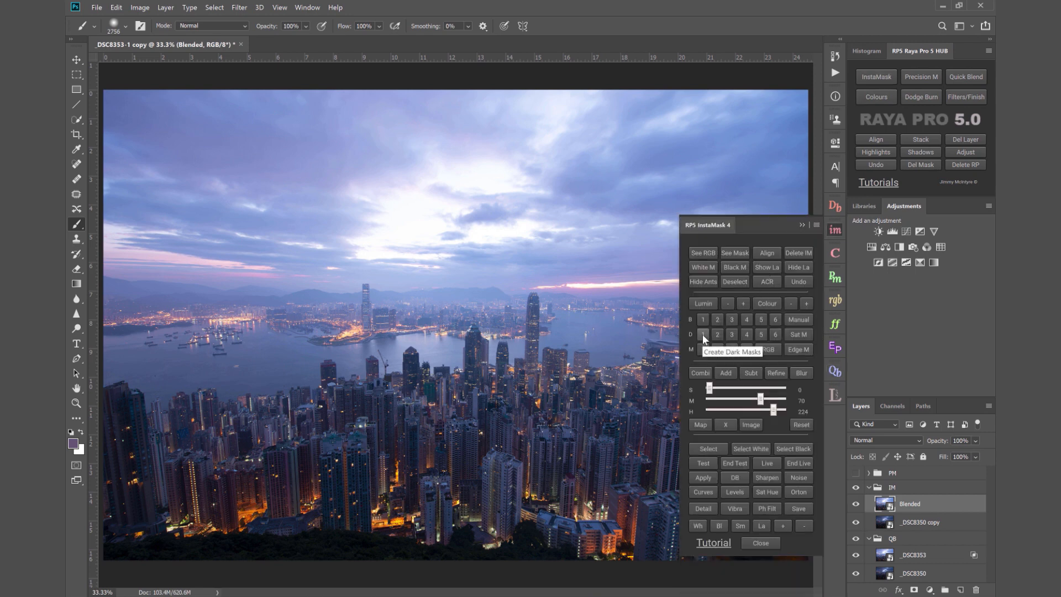
{"action": "left_click", "coordinate": [702, 334]}
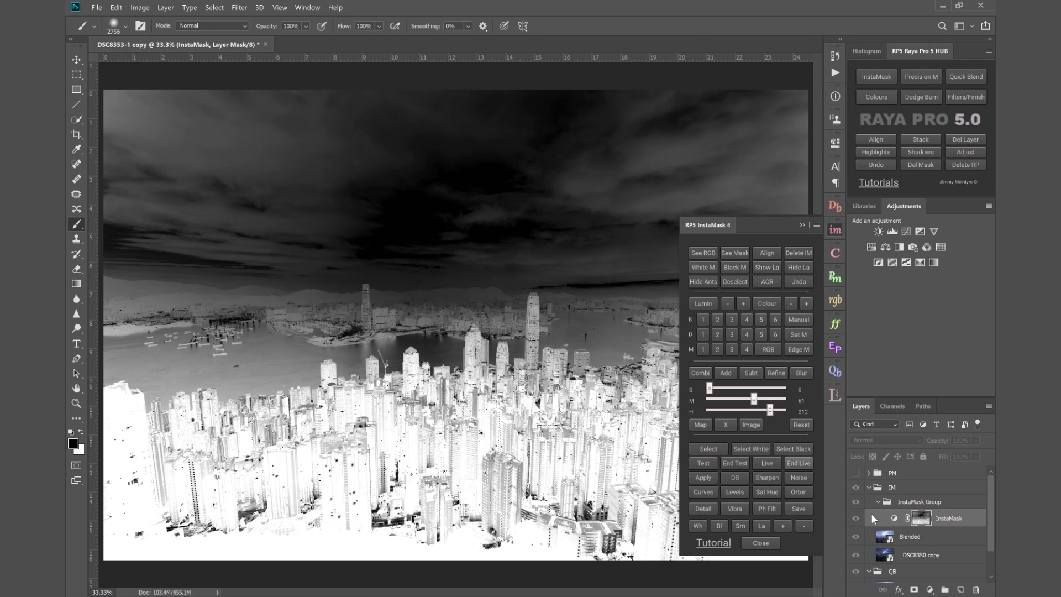
{"action": "left_click", "coordinate": [910, 537]}
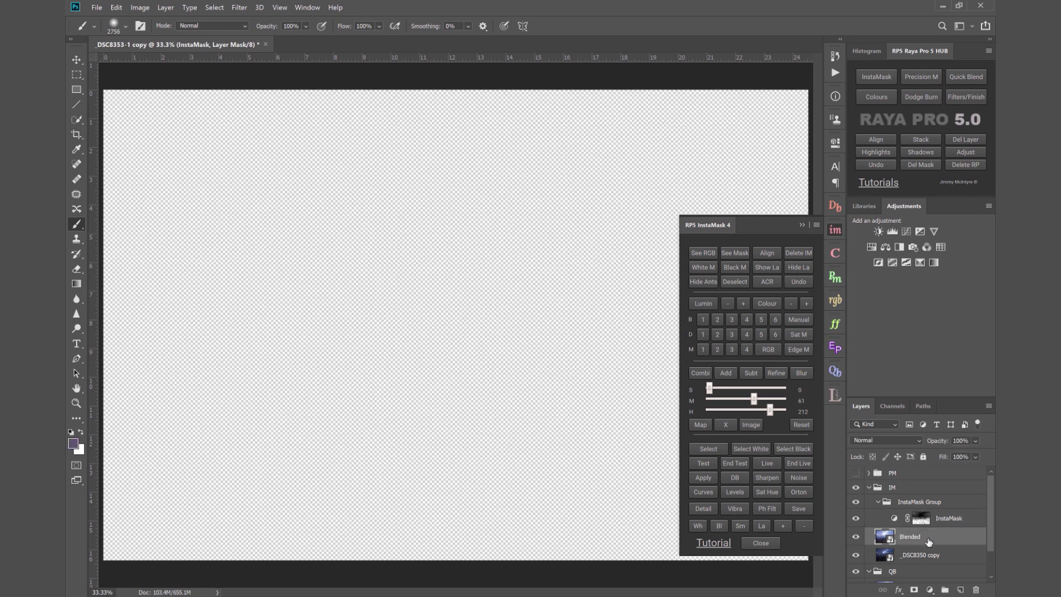
- Apply the dark InstaMask mask to Blended, collapse QB, and target Blended's mask
{"action": "left_click", "coordinate": [910, 536]}
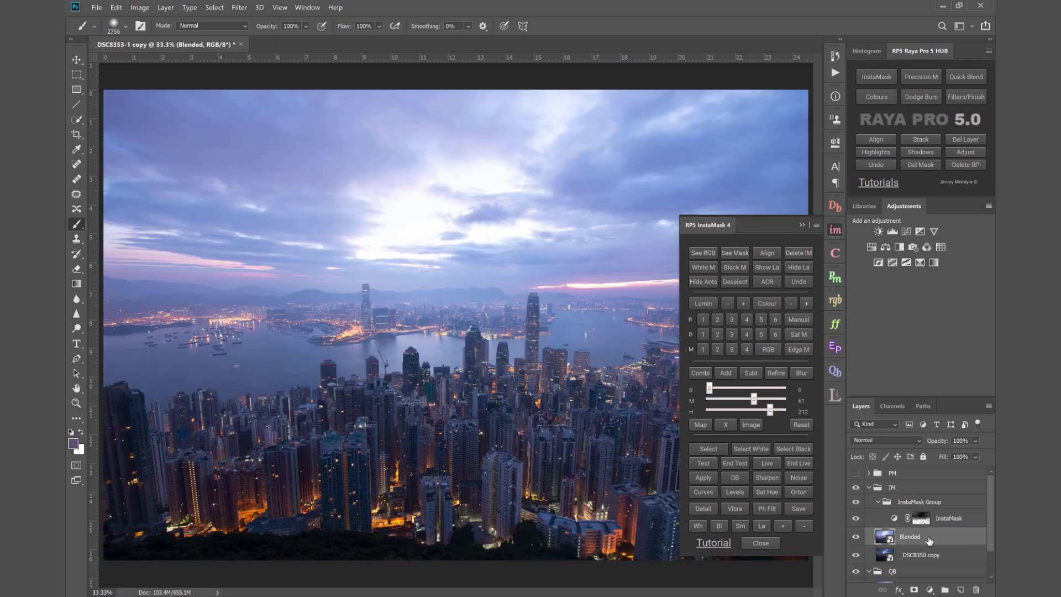
{"action": "left_click", "coordinate": [702, 476]}
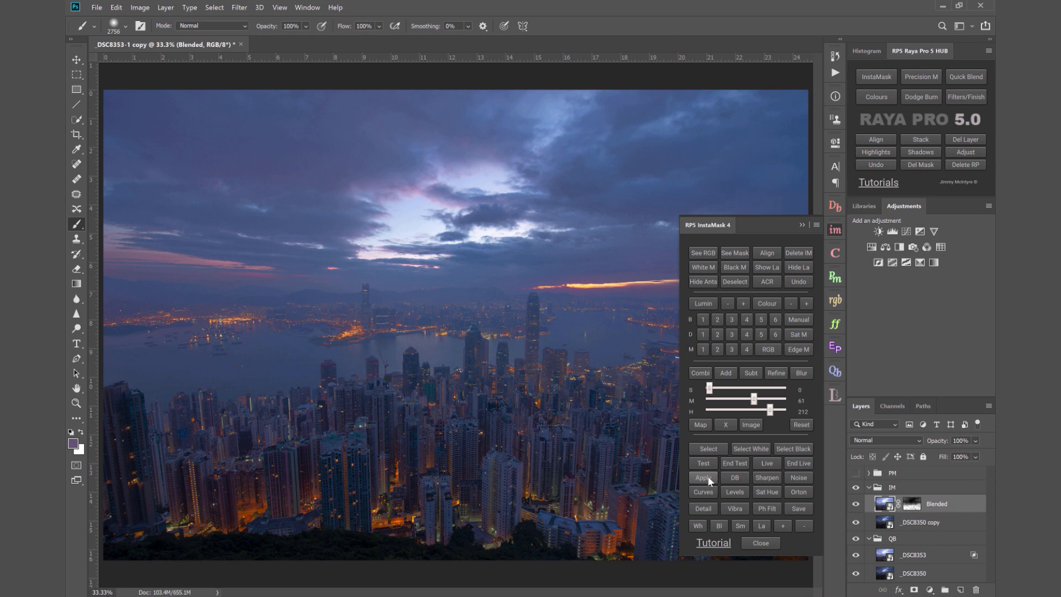
{"action": "left_click", "coordinate": [702, 477]}
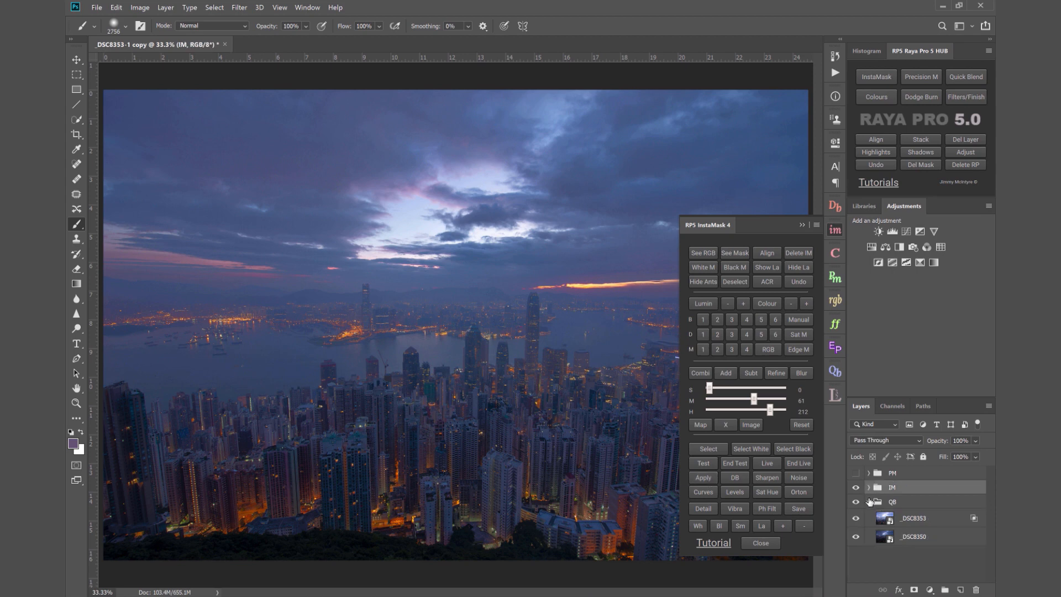
{"action": "left_click", "coordinate": [856, 488]}
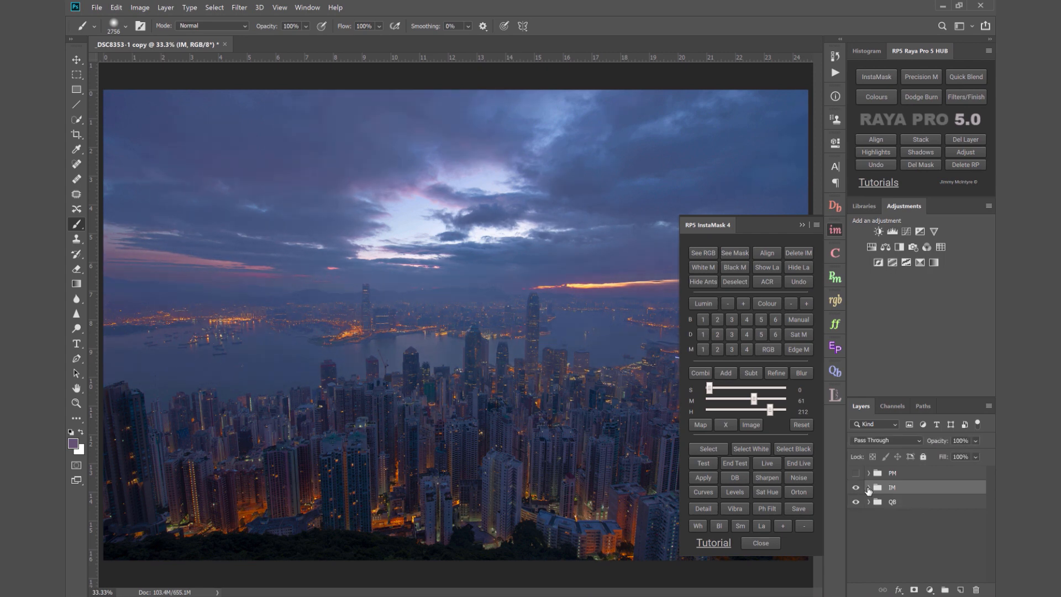
{"action": "left_click", "coordinate": [868, 489]}
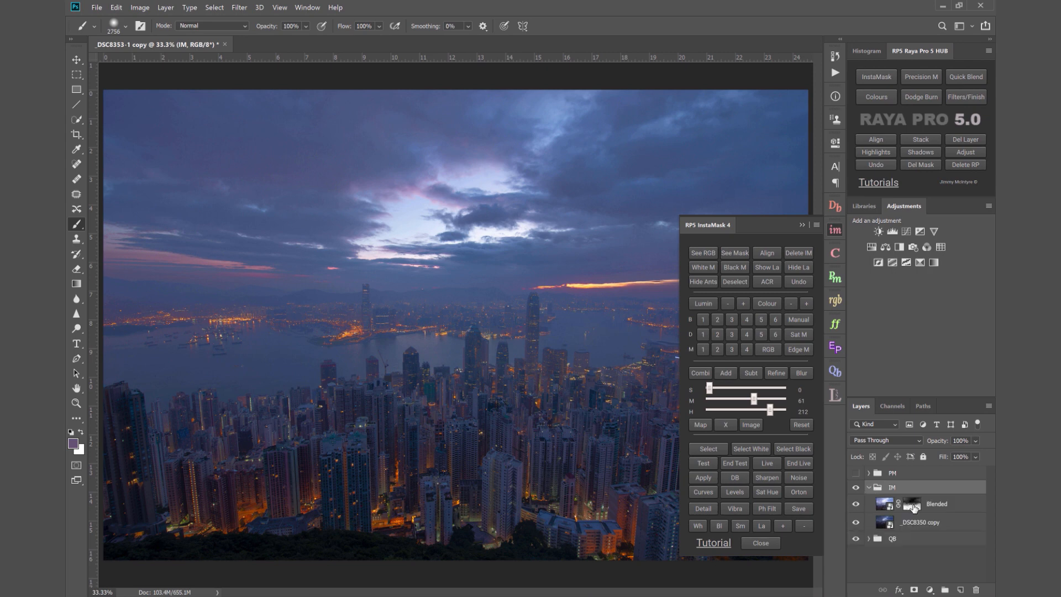
{"action": "left_click", "coordinate": [911, 503]}
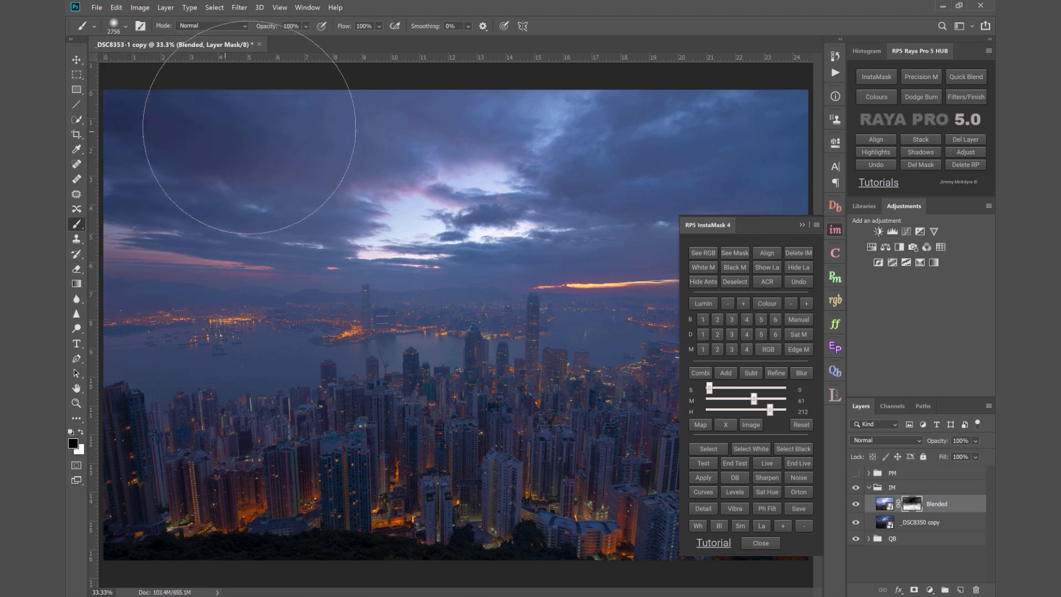
{"action": "mouse_move", "coordinate": [757, 163]}
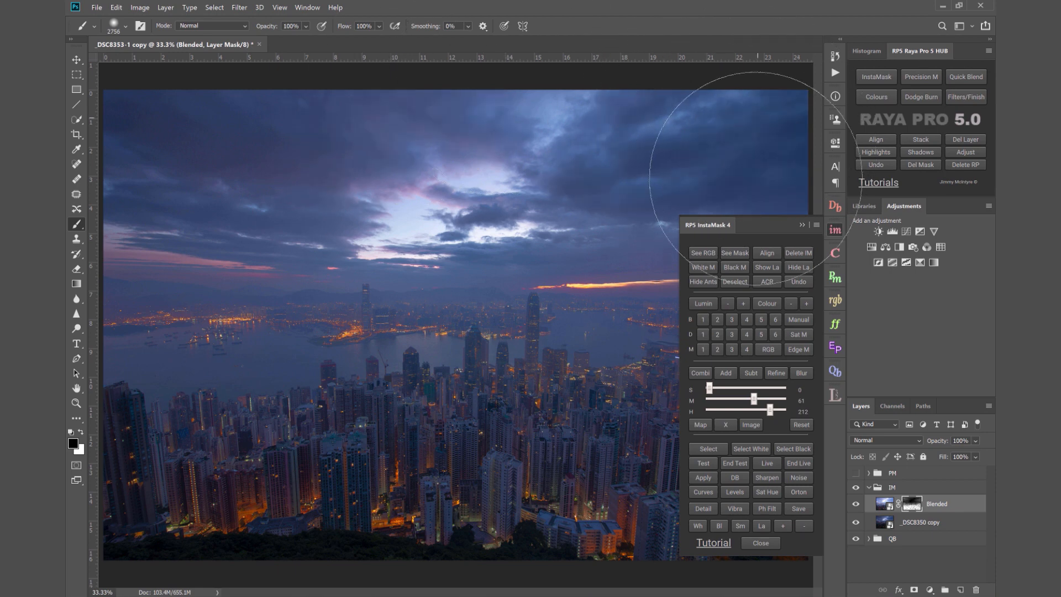
{"action": "mouse_move", "coordinate": [186, 186]}
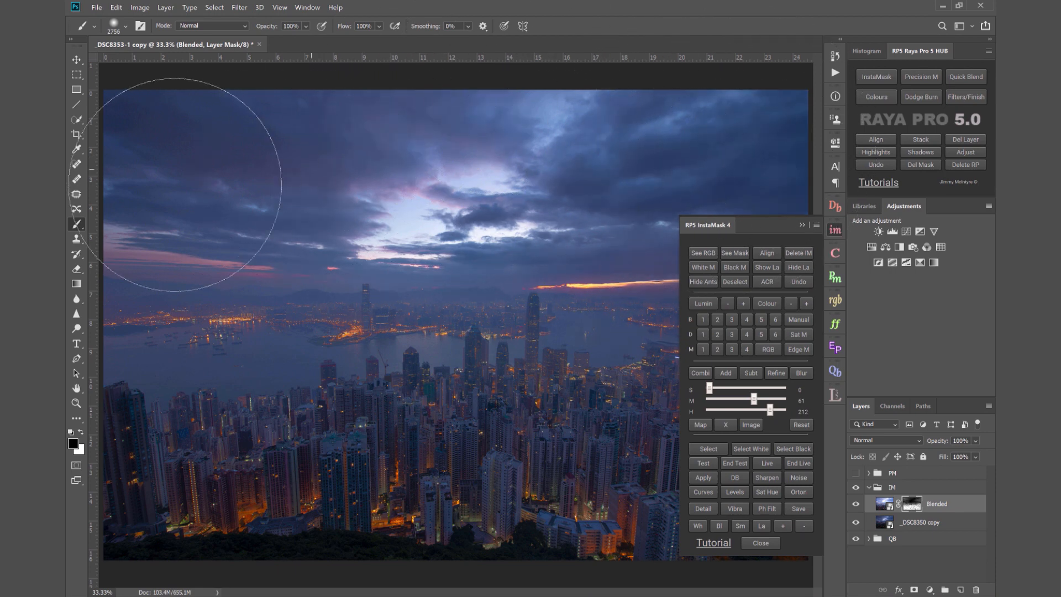
{"action": "mouse_move", "coordinate": [268, 183]}
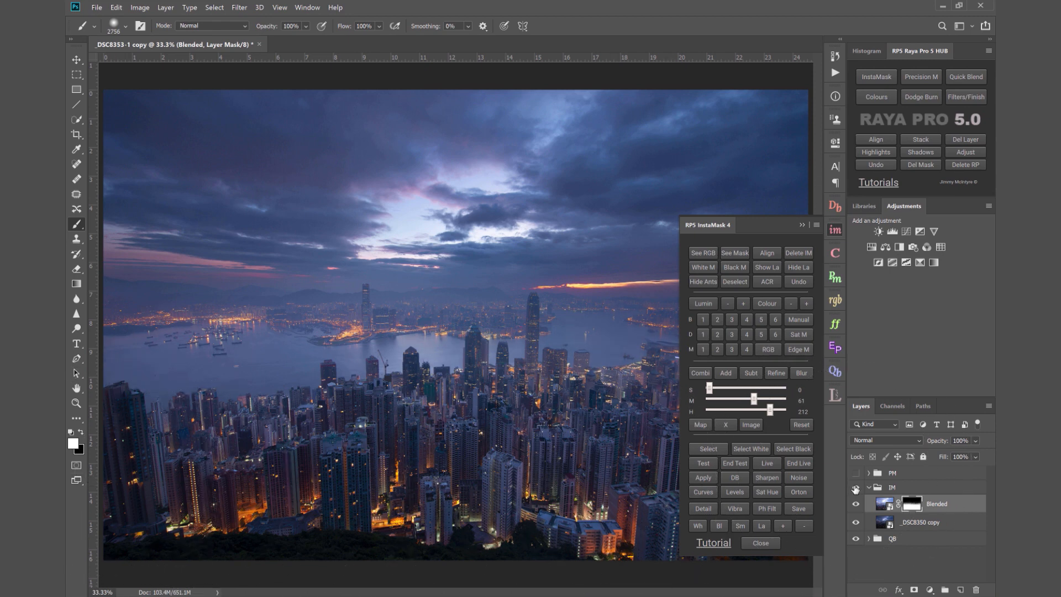
- Toggle the IM group's visibility to compare the painted mask, then expand QB
{"action": "left_click", "coordinate": [855, 487]}
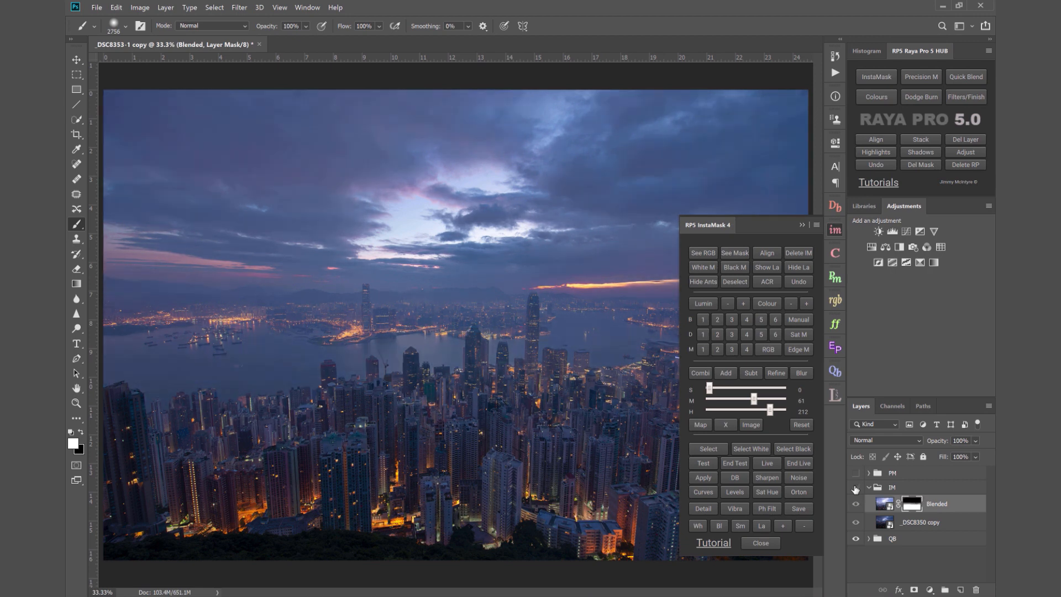
{"action": "left_click", "coordinate": [855, 488]}
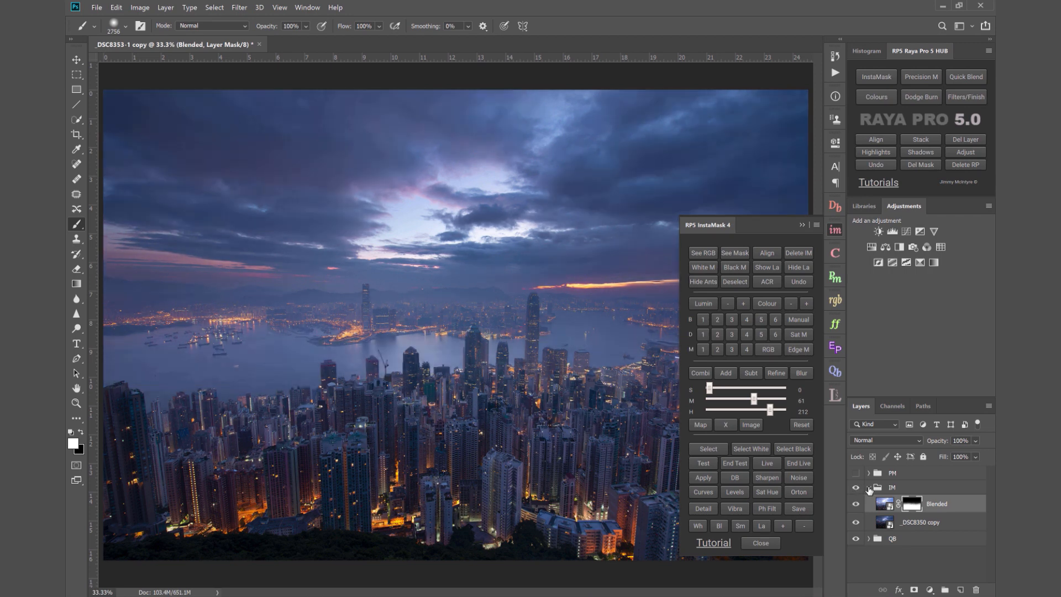
{"action": "left_click", "coordinate": [869, 501]}
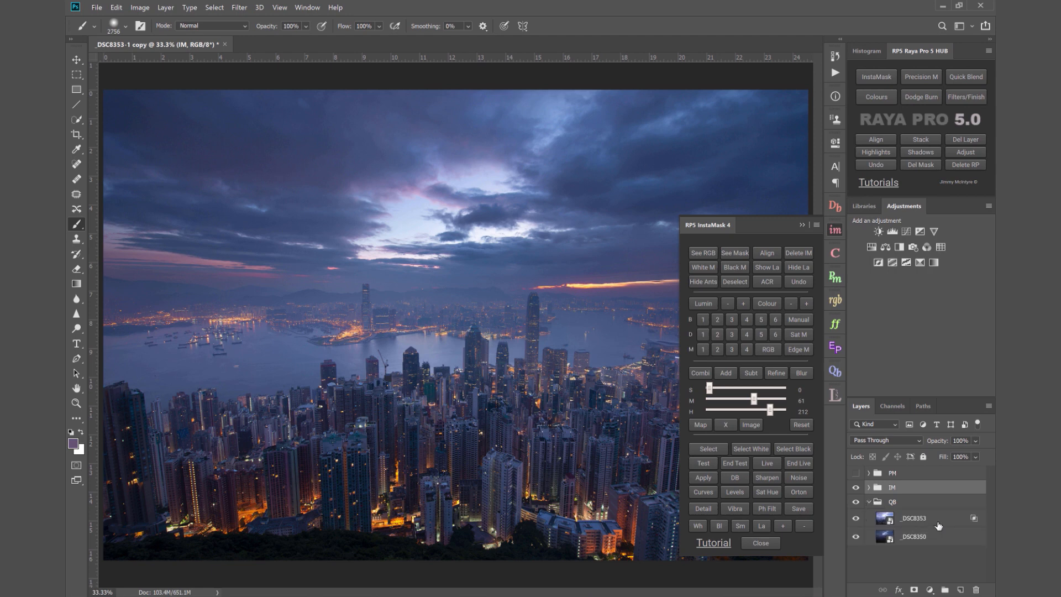
- Inspect _DSC8353's brushed mask and toggle IM against Quick Blend, ending on the PM group
{"action": "left_click", "coordinate": [914, 517]}
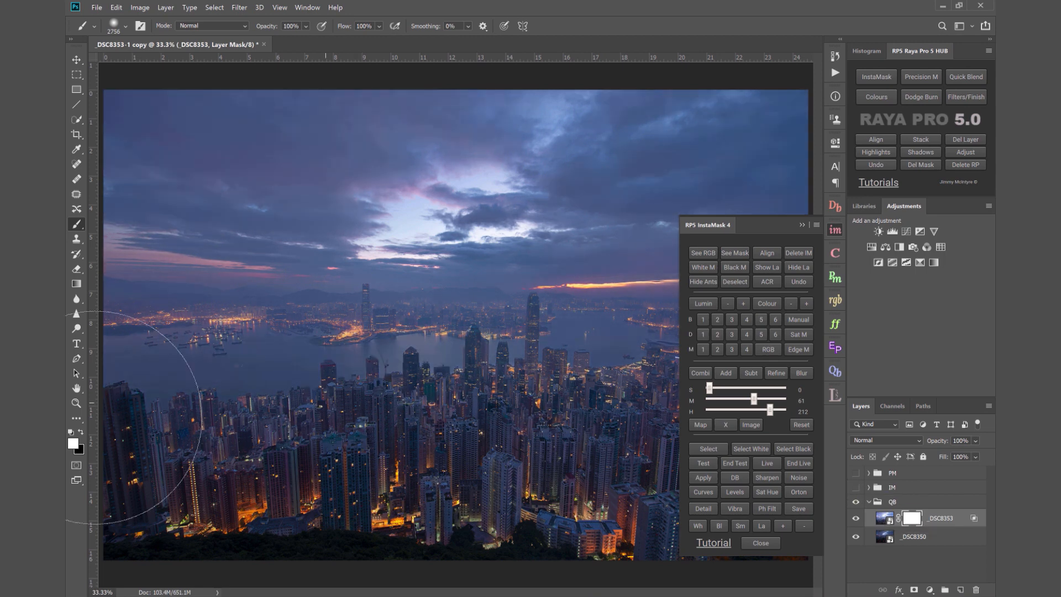
{"action": "mouse_move", "coordinate": [172, 196]}
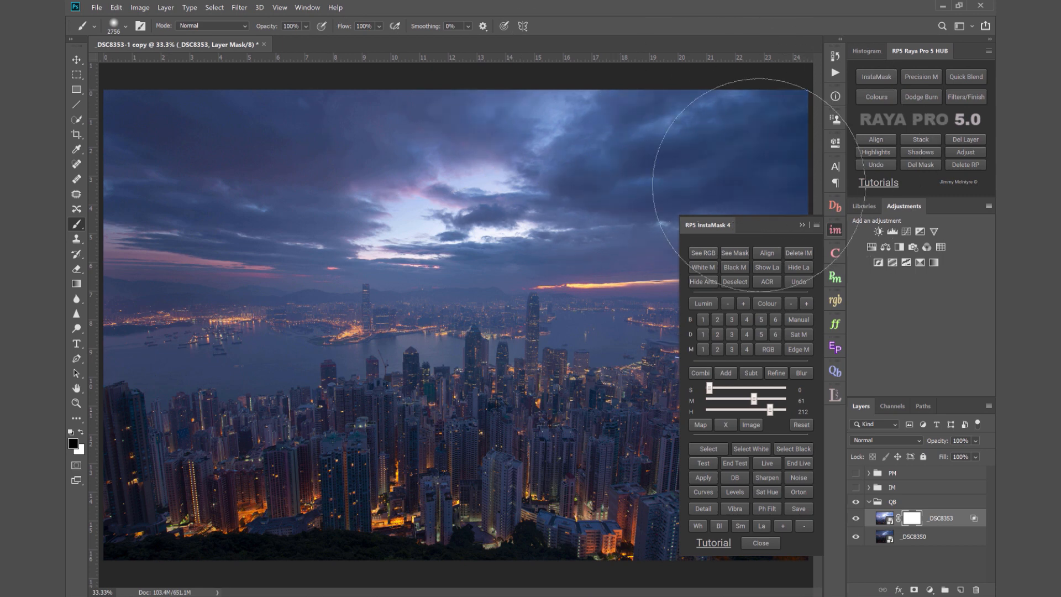
{"action": "mouse_move", "coordinate": [149, 173]}
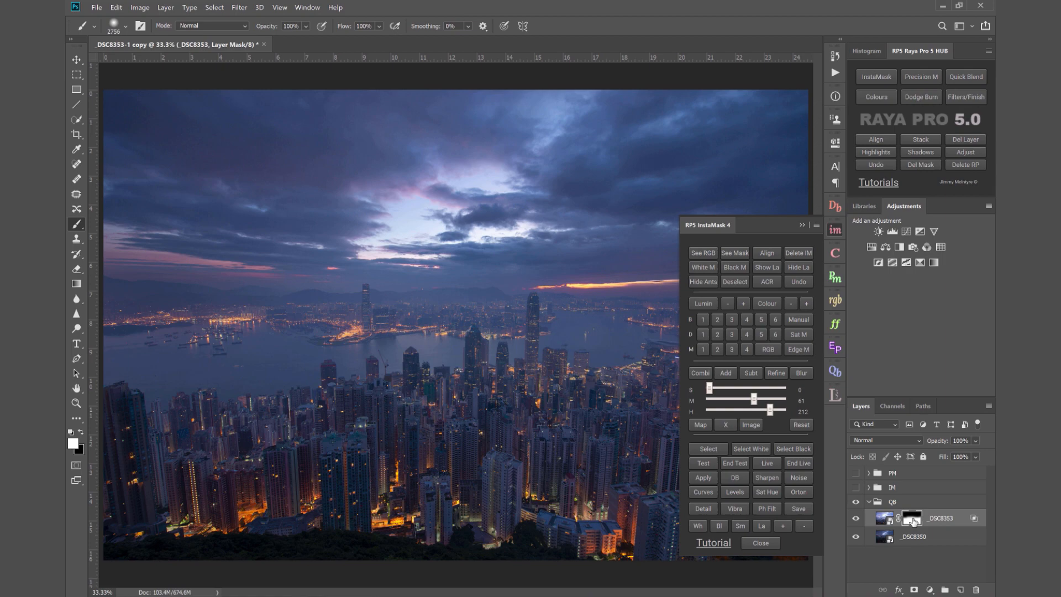
{"action": "left_click", "coordinate": [734, 252]}
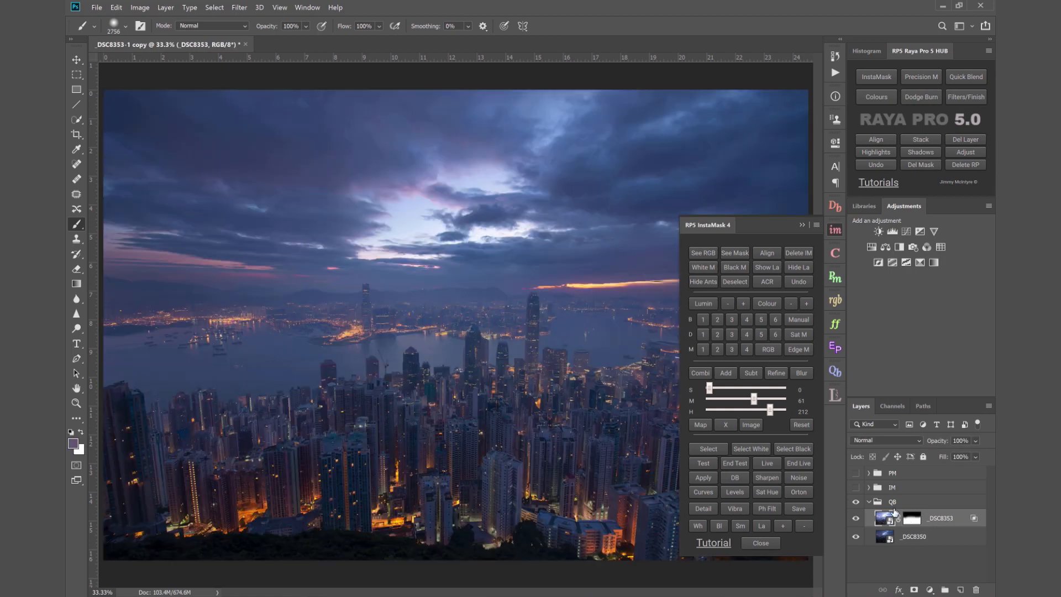
{"action": "left_click", "coordinate": [856, 487]}
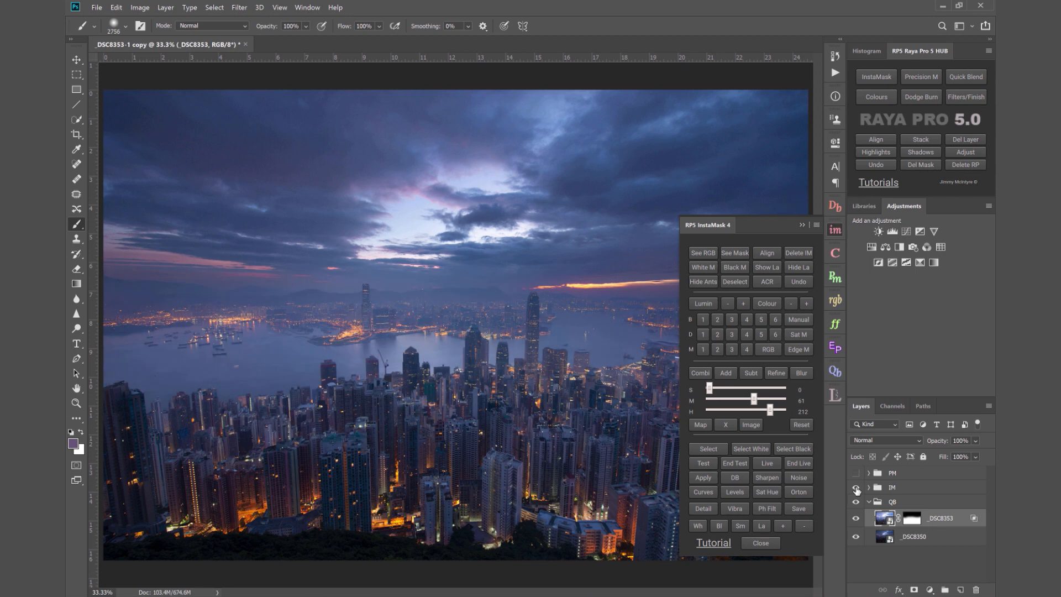
{"action": "left_click", "coordinate": [856, 487]}
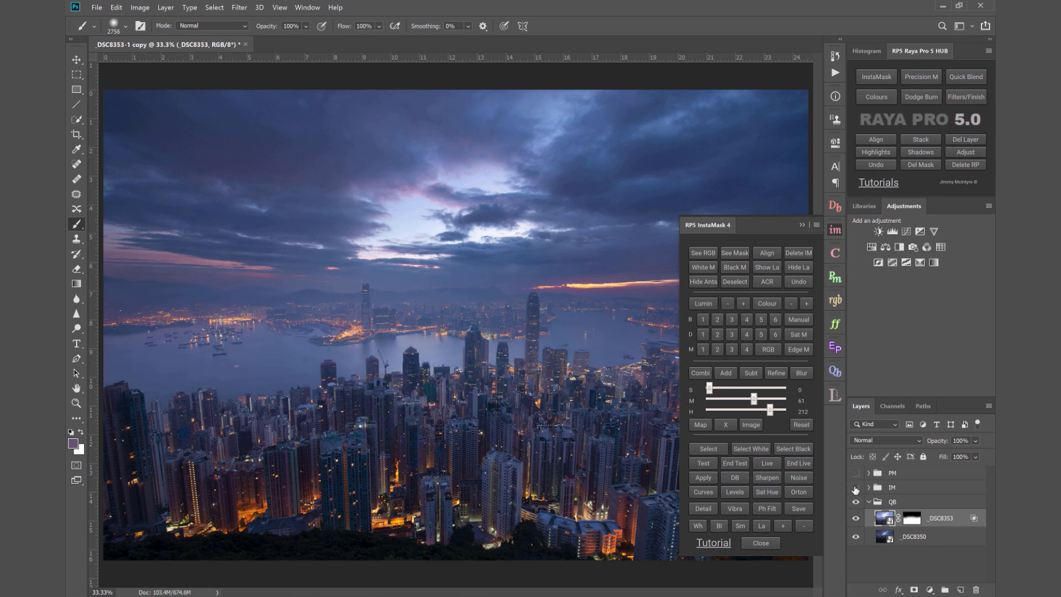
{"action": "left_click", "coordinate": [857, 488]}
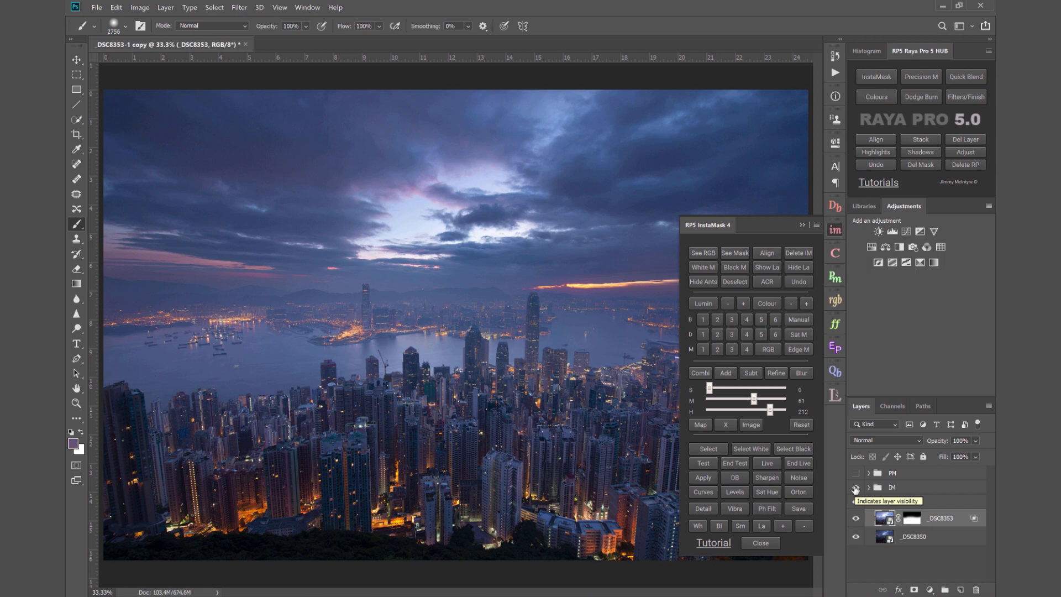
{"action": "left_click", "coordinate": [892, 472]}
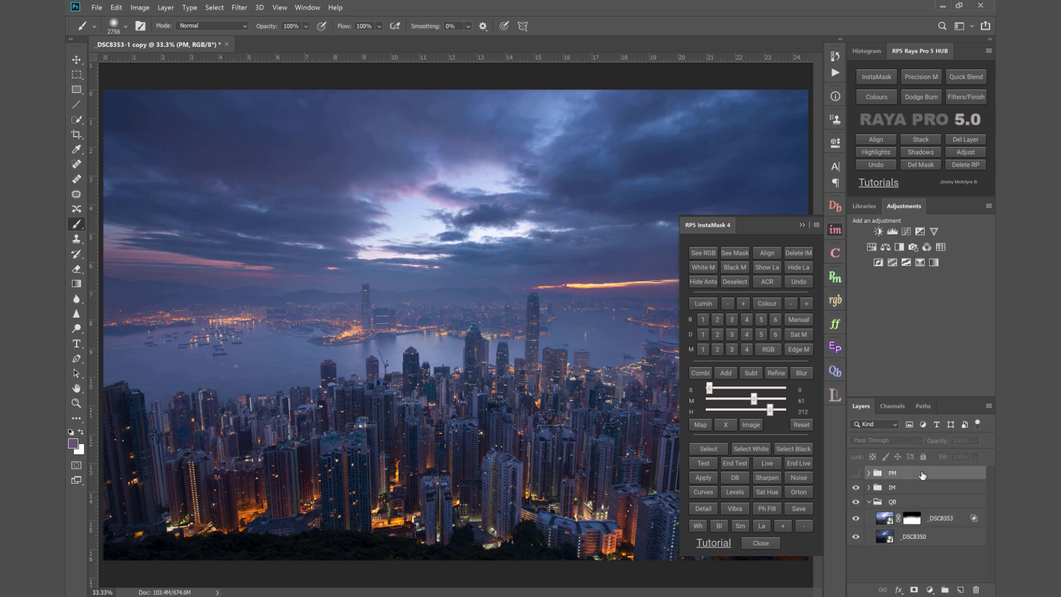
- Enable and expand the PM group, then generate luminosity masks via Precision Masks Select
{"action": "left_click", "coordinate": [856, 473]}
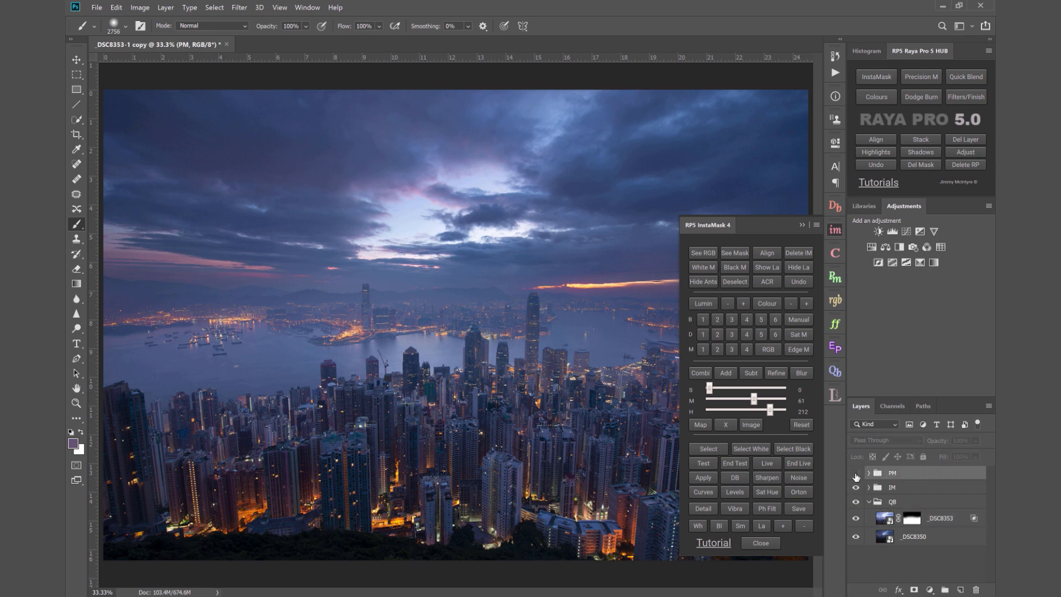
{"action": "left_click", "coordinate": [759, 542]}
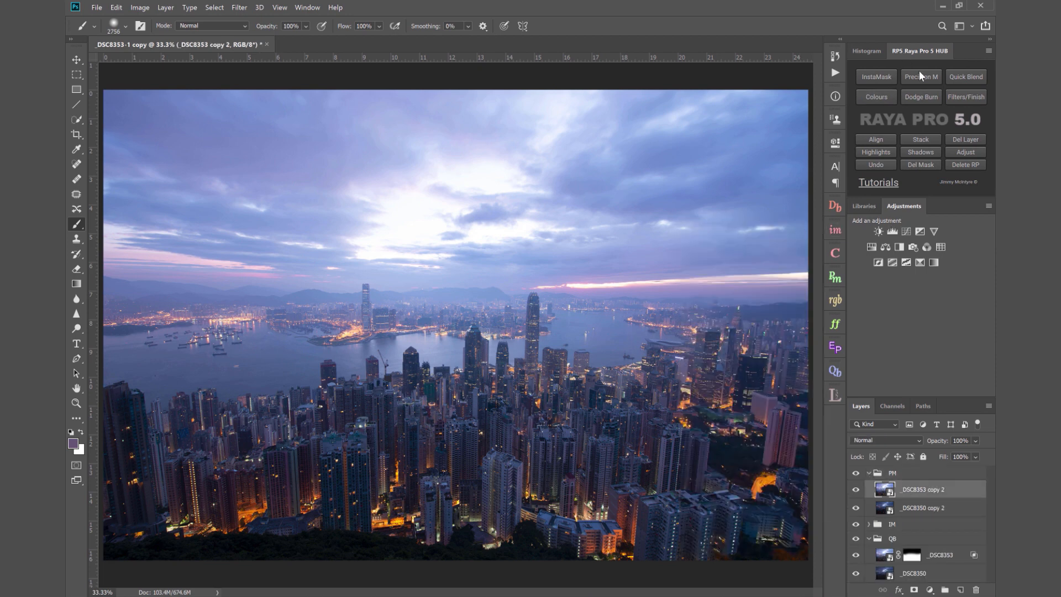
{"action": "left_click", "coordinate": [920, 76]}
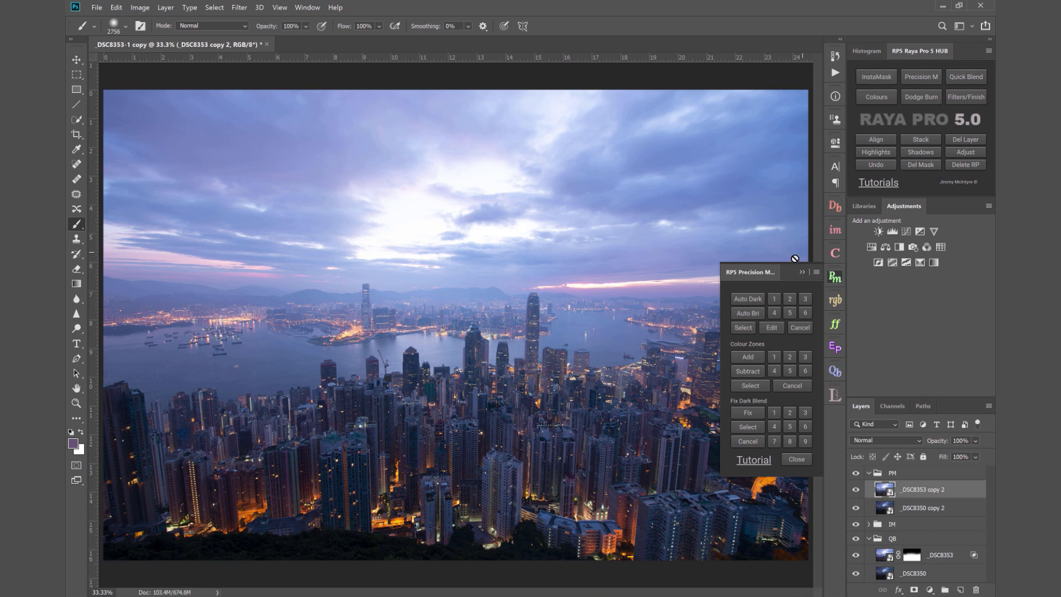
{"action": "mouse_move", "coordinate": [748, 313]}
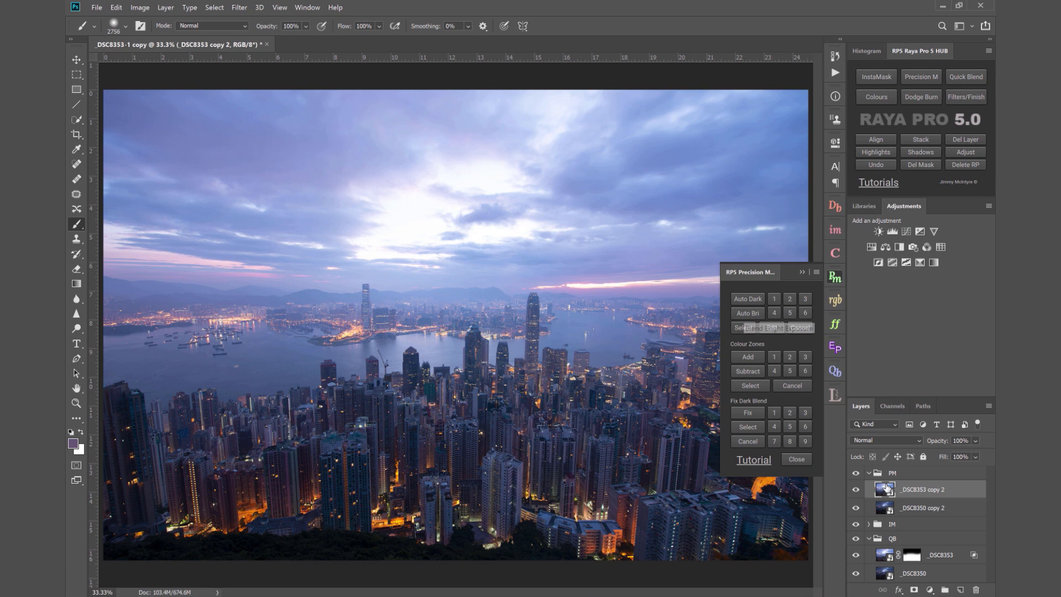
{"action": "left_click", "coordinate": [747, 313]}
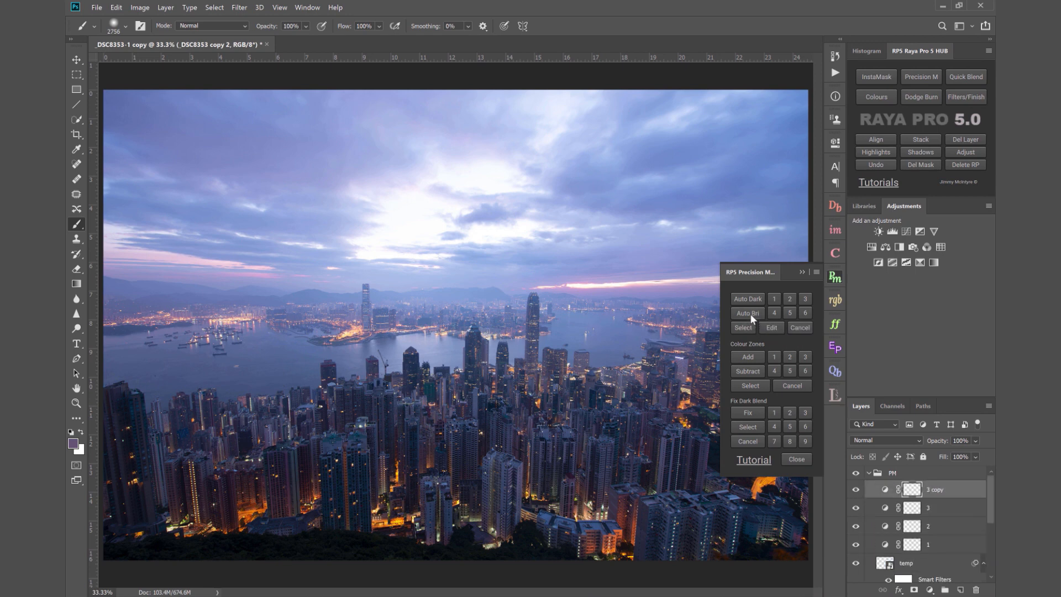
{"action": "left_click", "coordinate": [747, 312]}
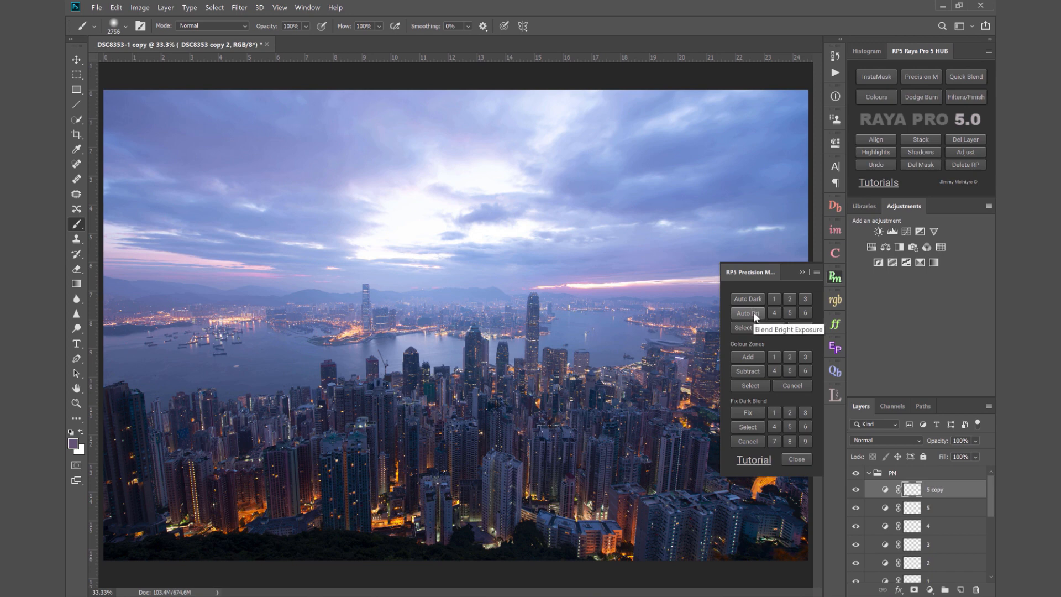
- Auto-blend the bright exposure and paint brighter and darker luminosity selections into the Blending mask
{"action": "left_click", "coordinate": [747, 313]}
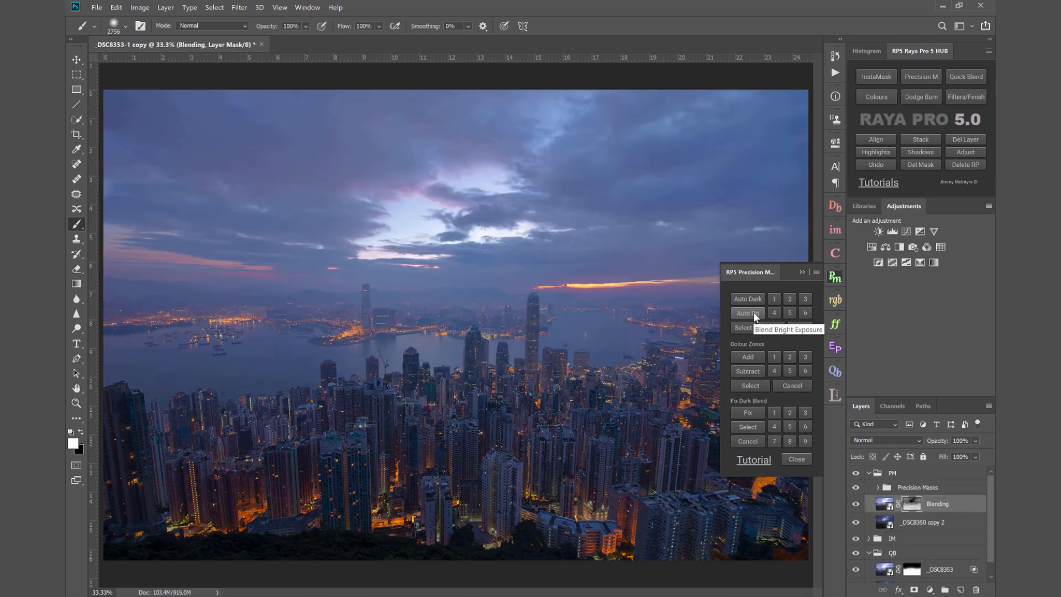
{"action": "left_click", "coordinate": [746, 313]}
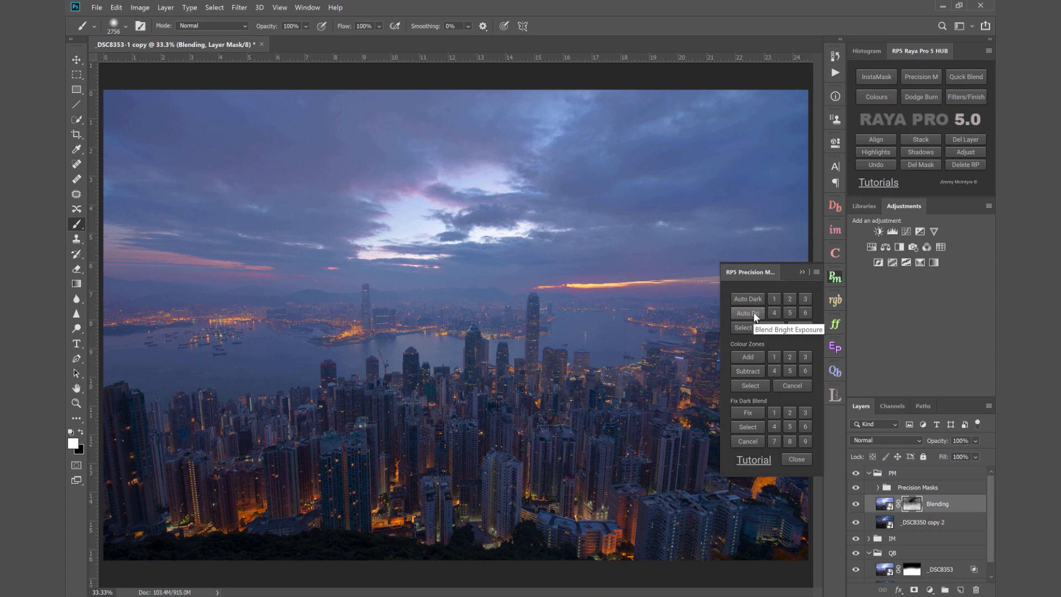
{"action": "left_click", "coordinate": [747, 313]}
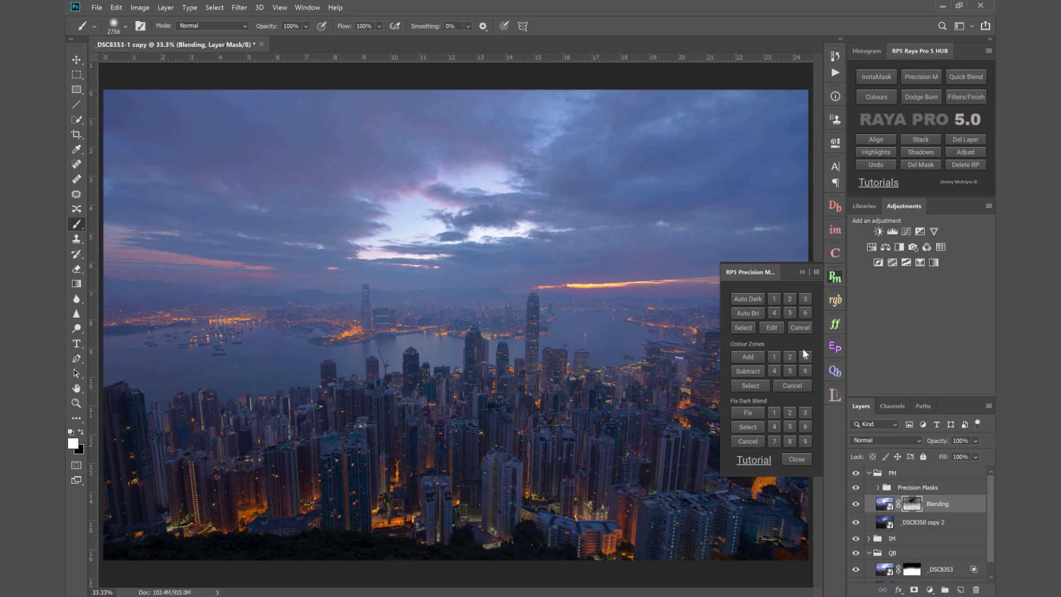
{"action": "mouse_move", "coordinate": [801, 351]}
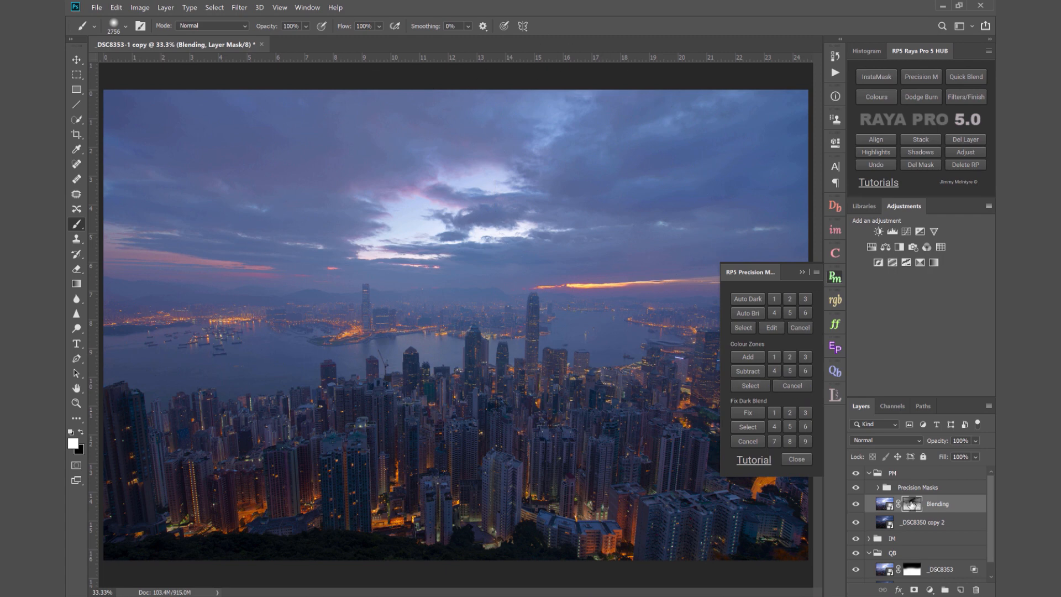
{"action": "left_click", "coordinate": [789, 299]}
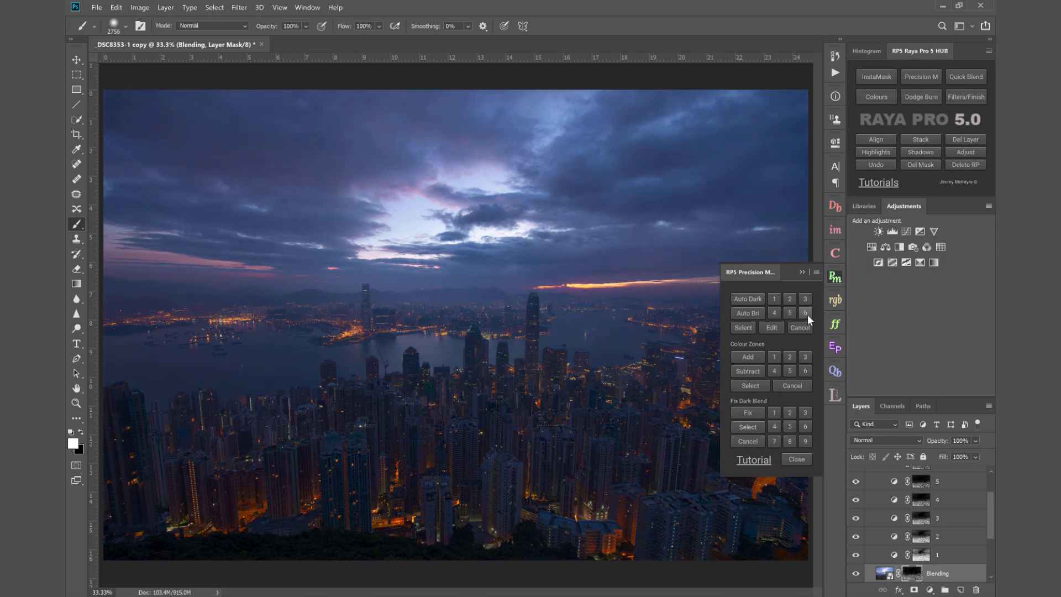
{"action": "left_click", "coordinate": [774, 299]}
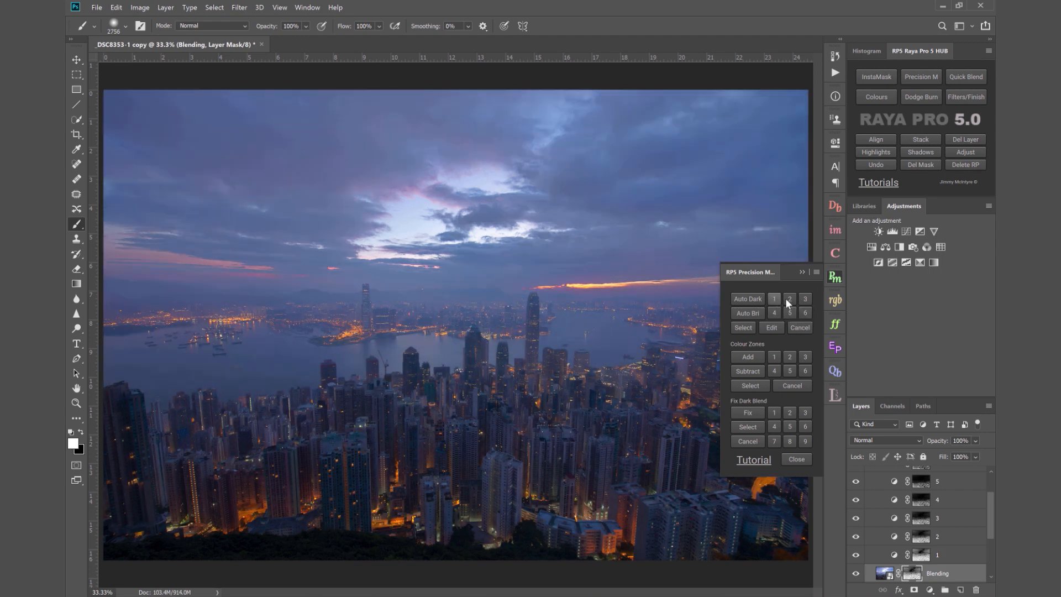
{"action": "left_click", "coordinate": [774, 298]}
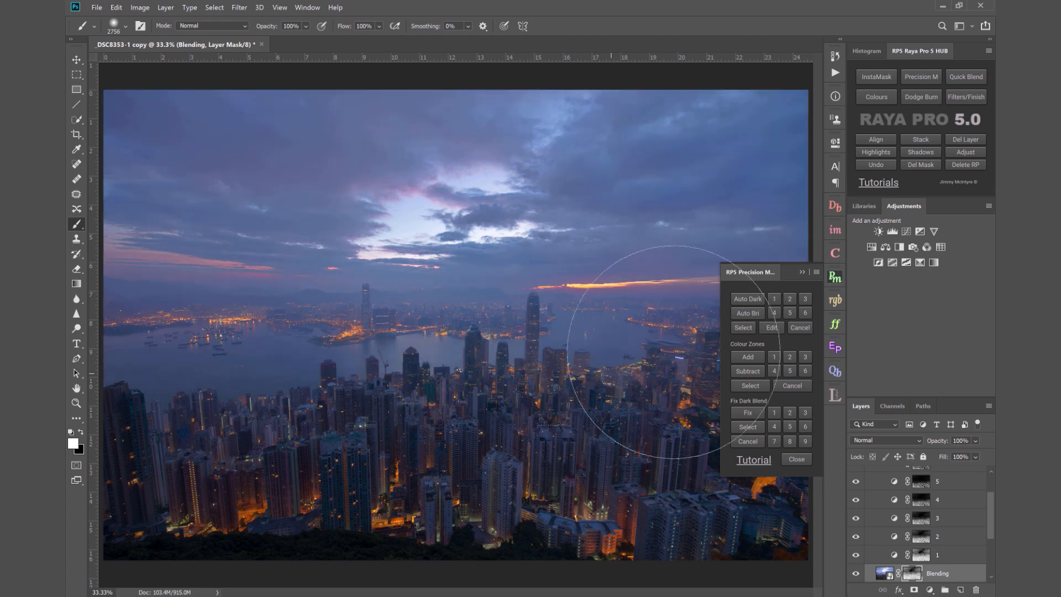
{"action": "left_click", "coordinate": [771, 327]}
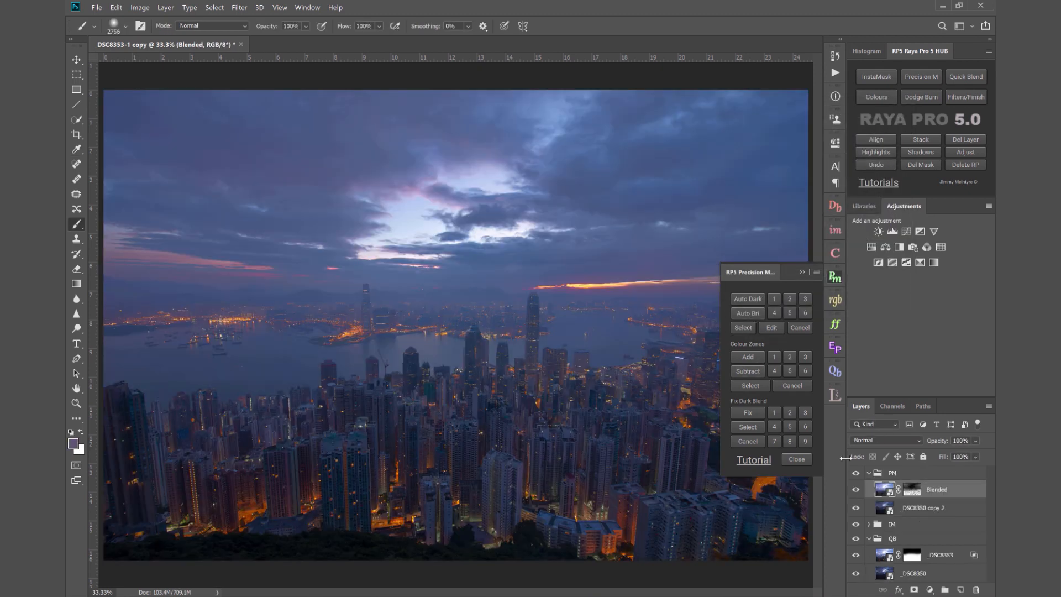
- Toggle the PM group on and off to compare its darker sky, then collapse it
{"action": "left_click", "coordinate": [869, 473]}
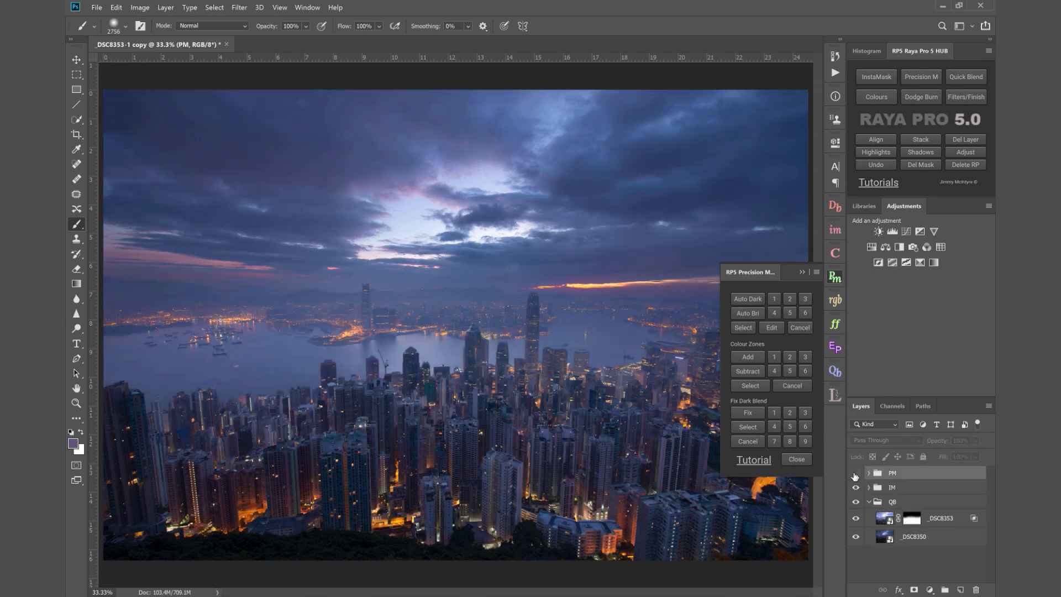
{"action": "left_click", "coordinate": [855, 475]}
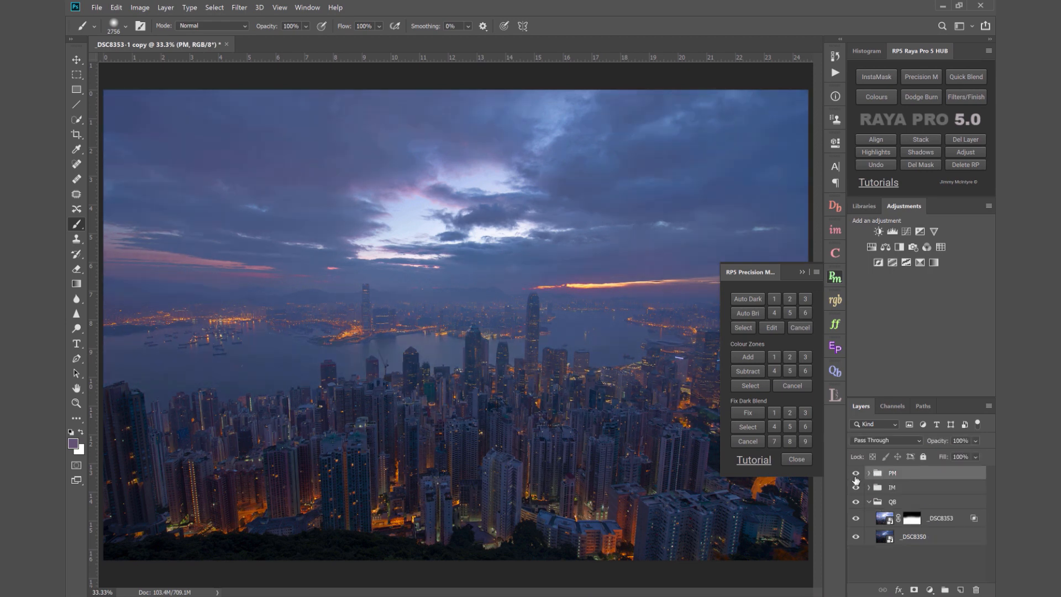
{"action": "left_click", "coordinate": [855, 473]}
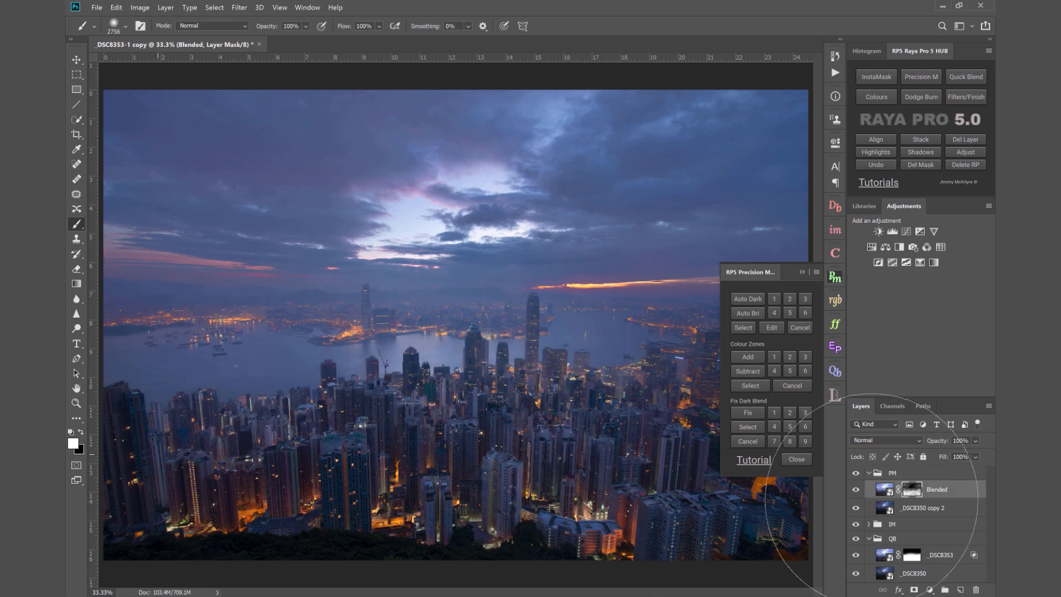
{"action": "mouse_move", "coordinate": [196, 192]}
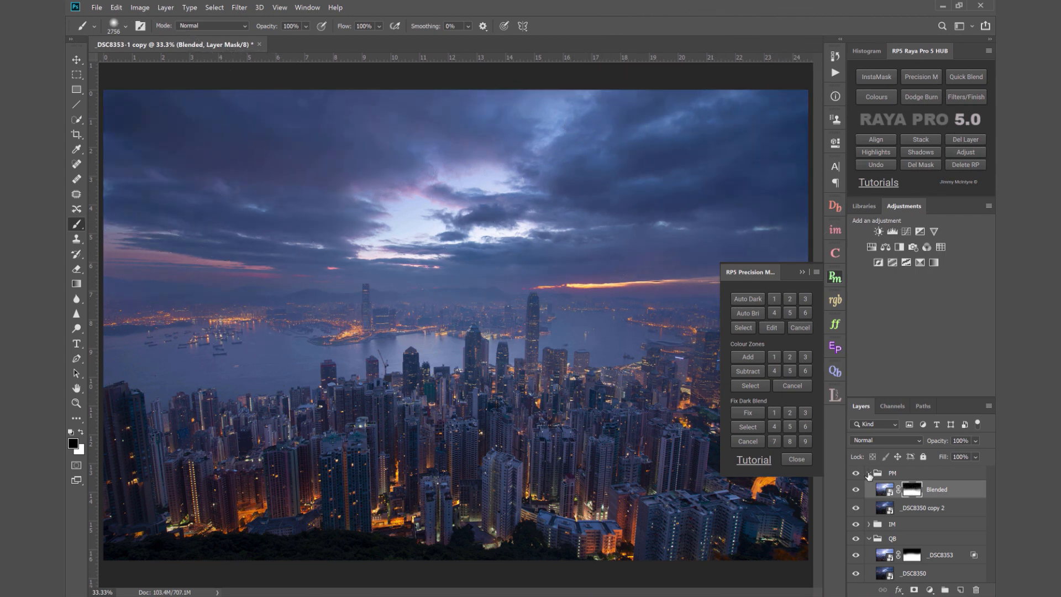
{"action": "left_click", "coordinate": [869, 473]}
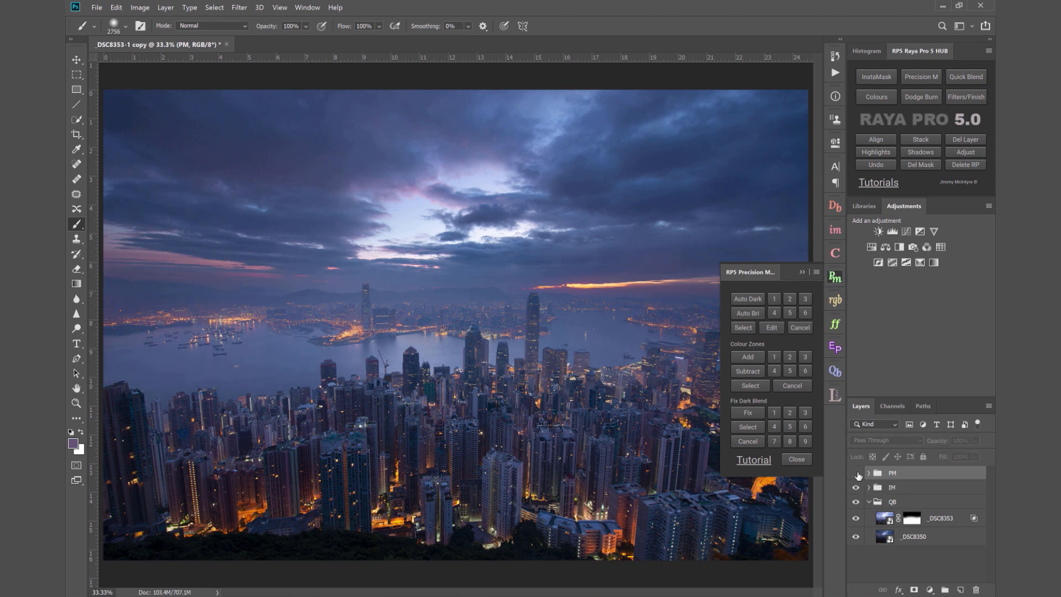
{"action": "left_click", "coordinate": [856, 473]}
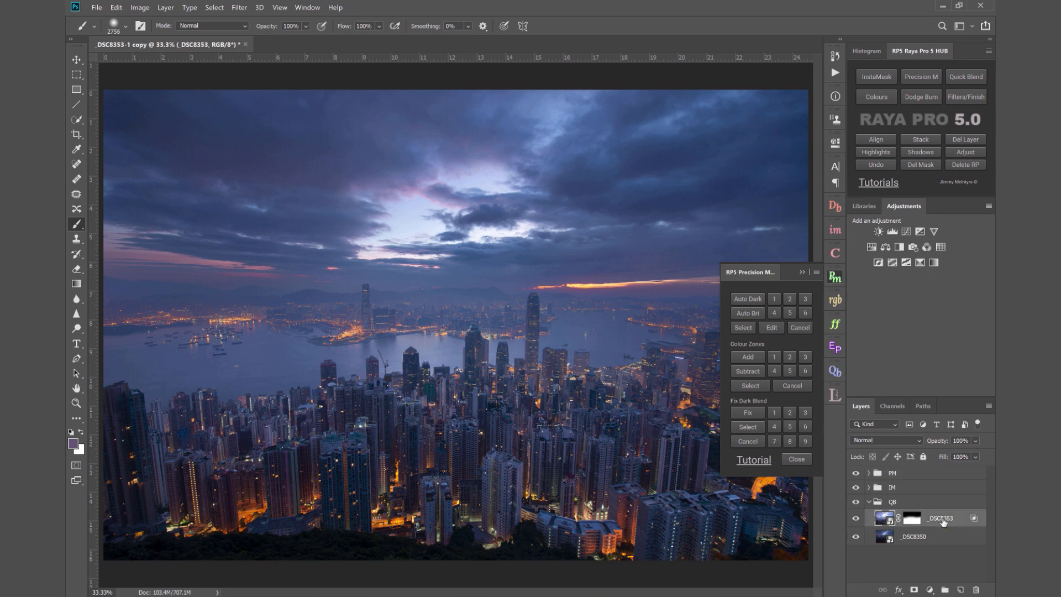
{"action": "mouse_move", "coordinate": [953, 531]}
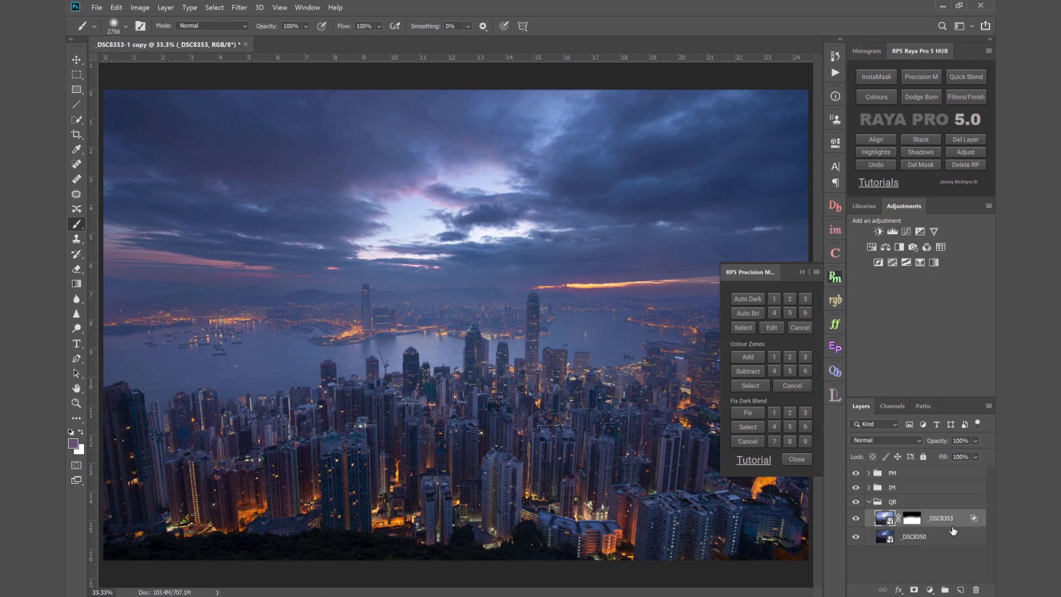
{"action": "mouse_move", "coordinate": [936, 522]}
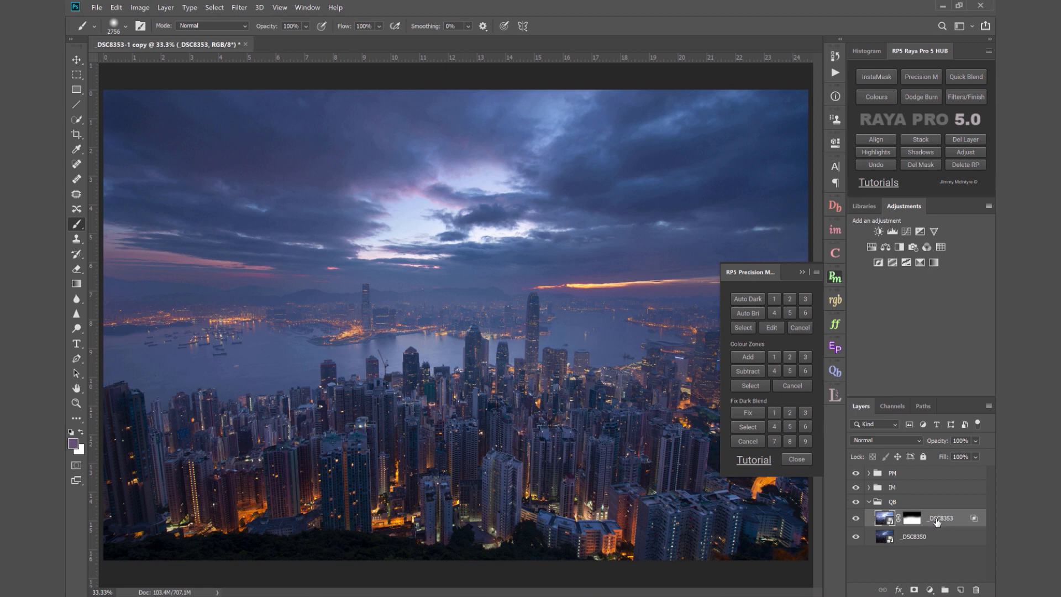
{"action": "mouse_move", "coordinate": [939, 519]}
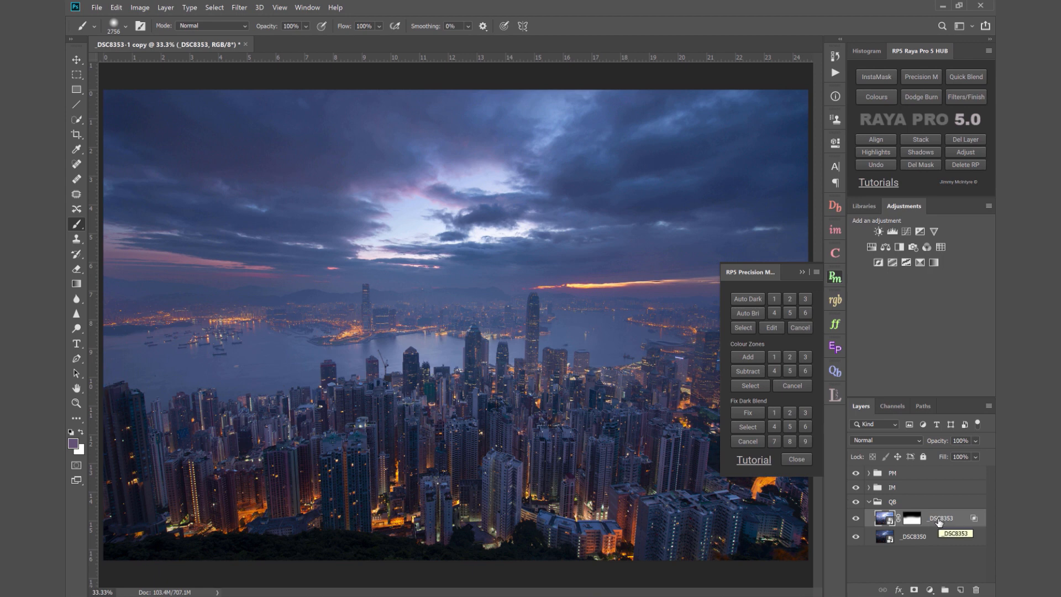
{"action": "mouse_move", "coordinate": [925, 490]}
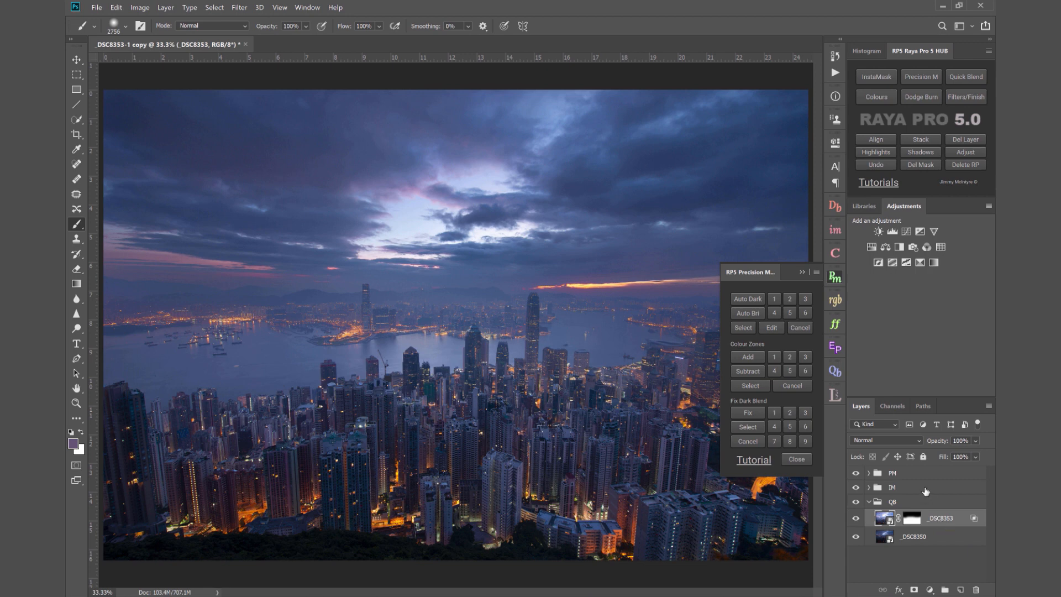
{"action": "mouse_move", "coordinate": [928, 535]}
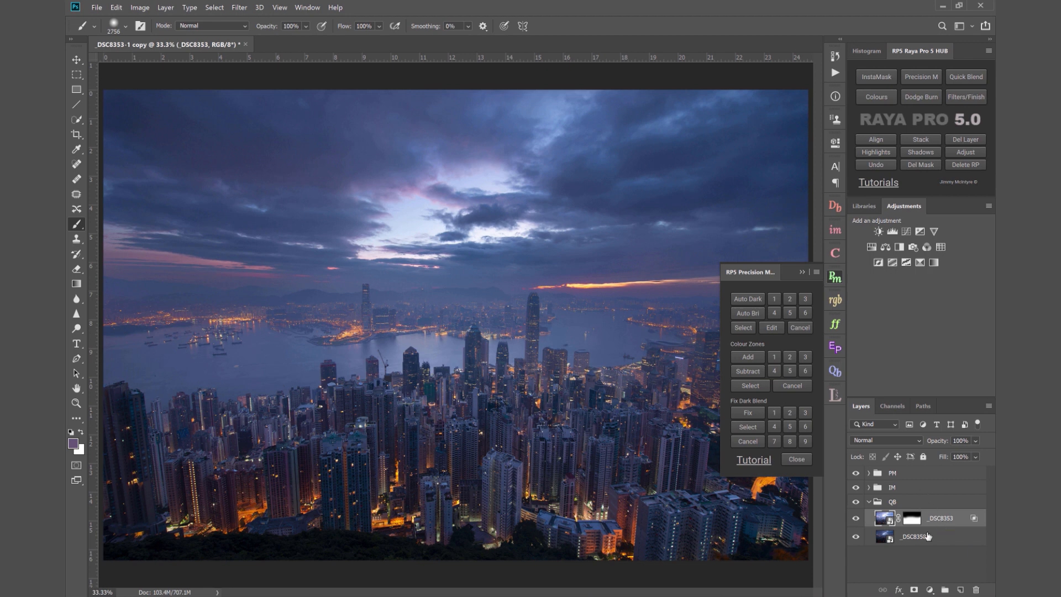